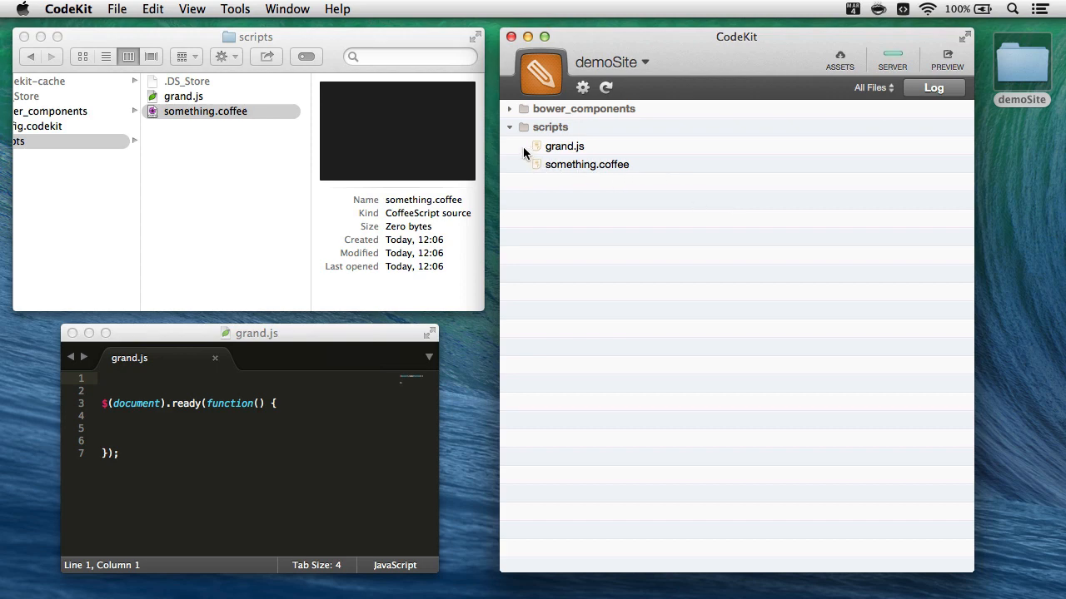
Select grand.js to show its settings: minified output to /scripts/min/grand-ck.js
click(564, 146)
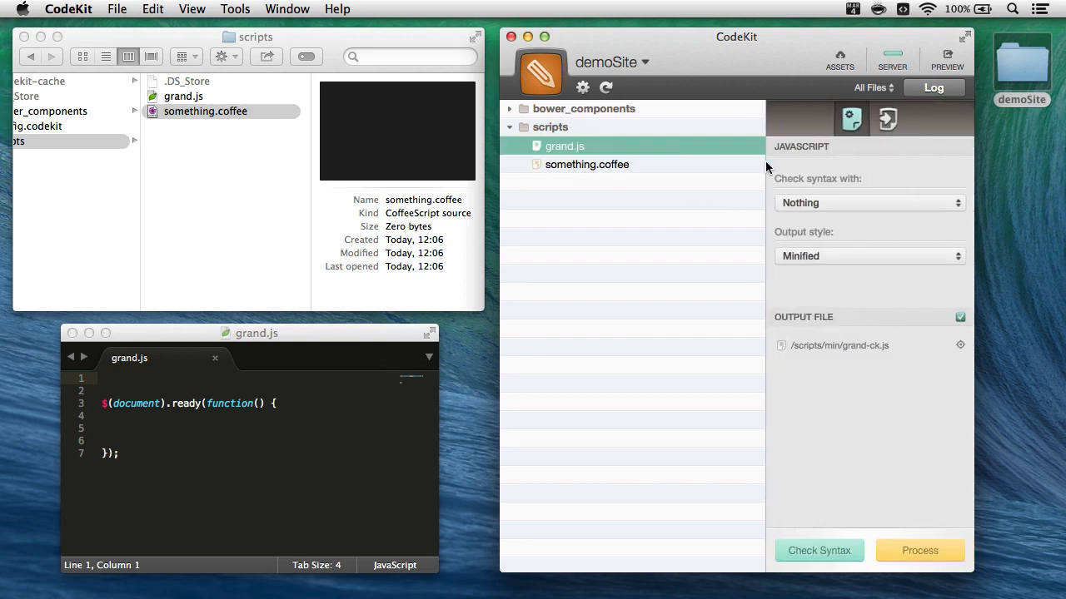
mouse_move(812, 181)
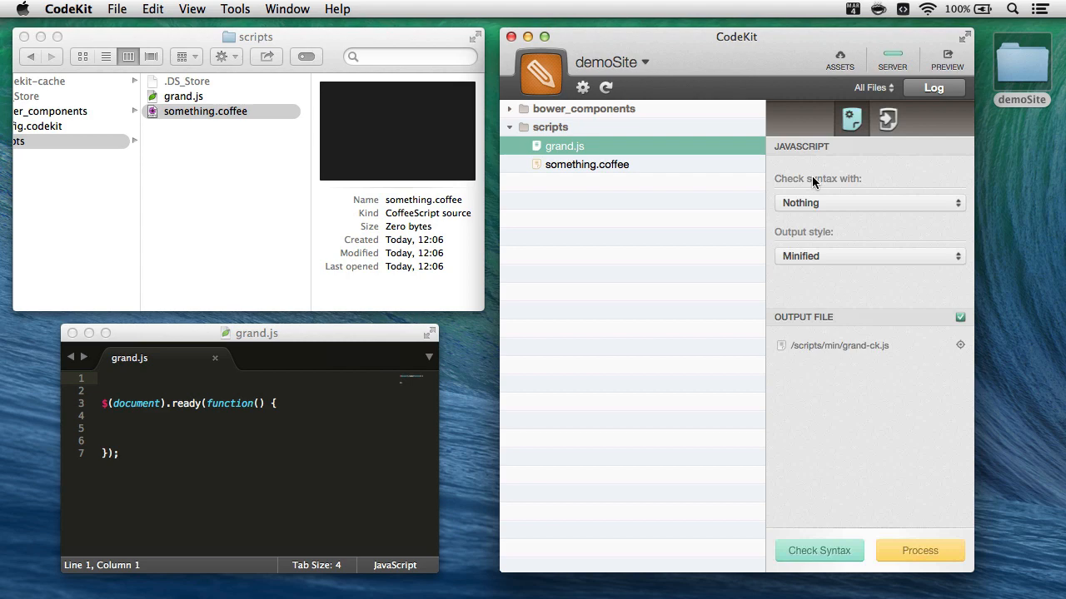
mouse_move(817, 259)
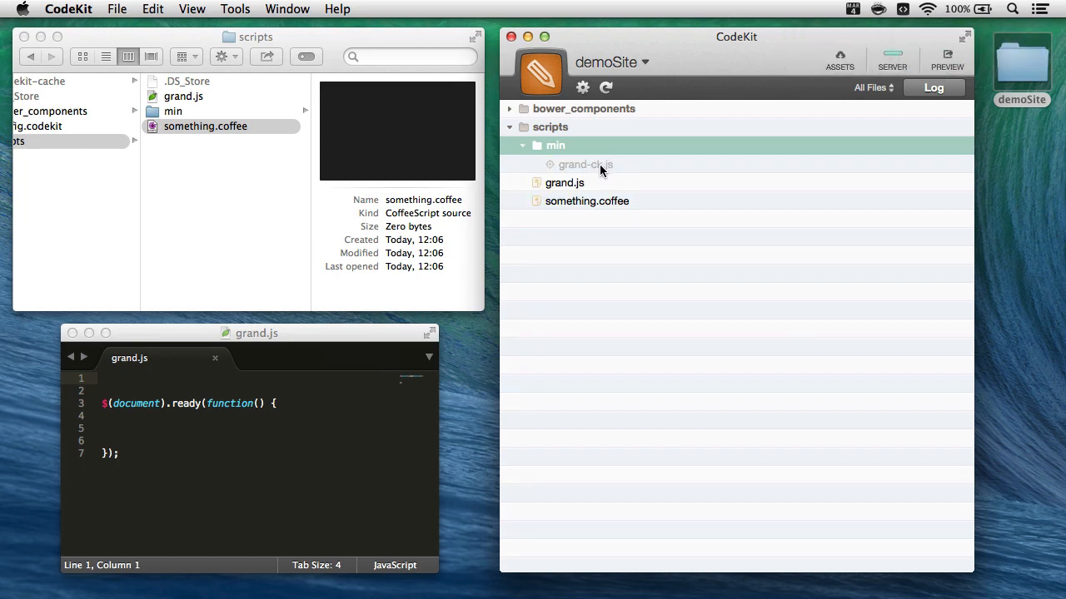
mouse_move(608, 163)
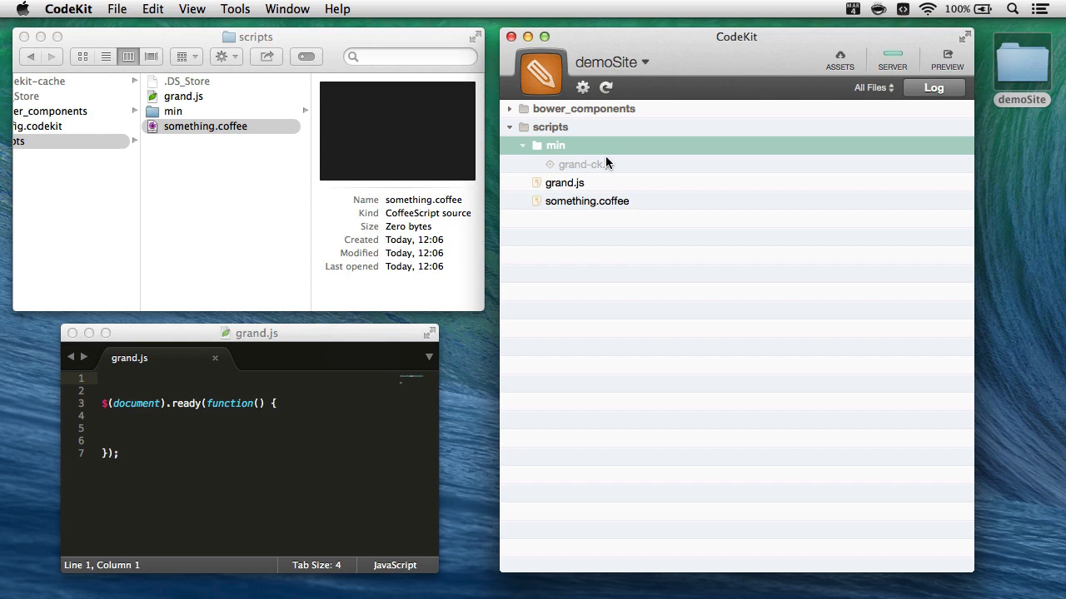
mouse_move(601, 174)
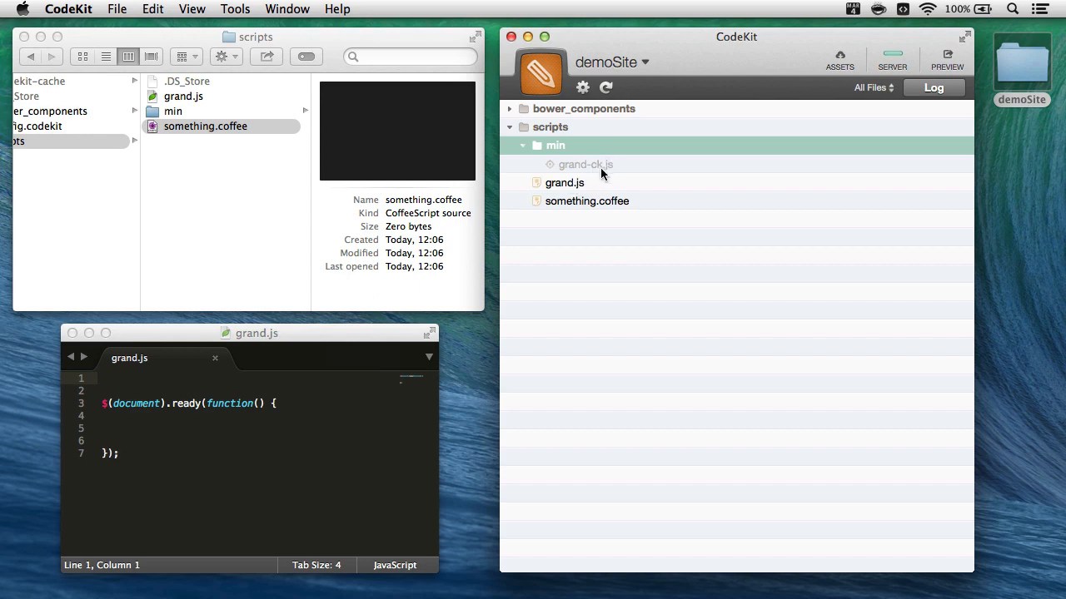
mouse_move(606, 169)
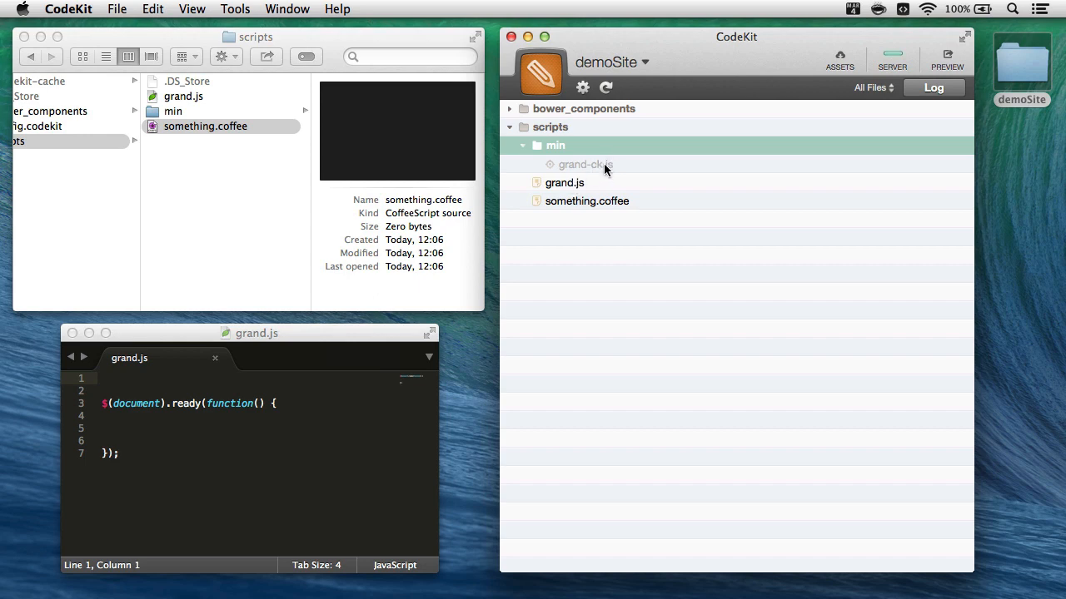
Preview the minified one-line output of min/grand-ck.js
double_click(585, 164)
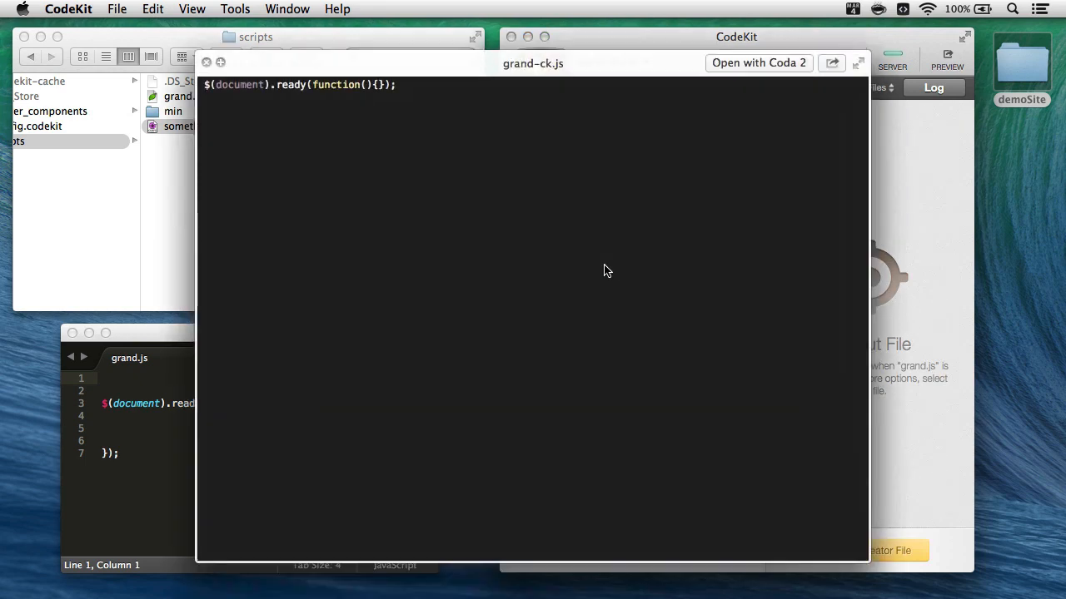
mouse_move(222, 70)
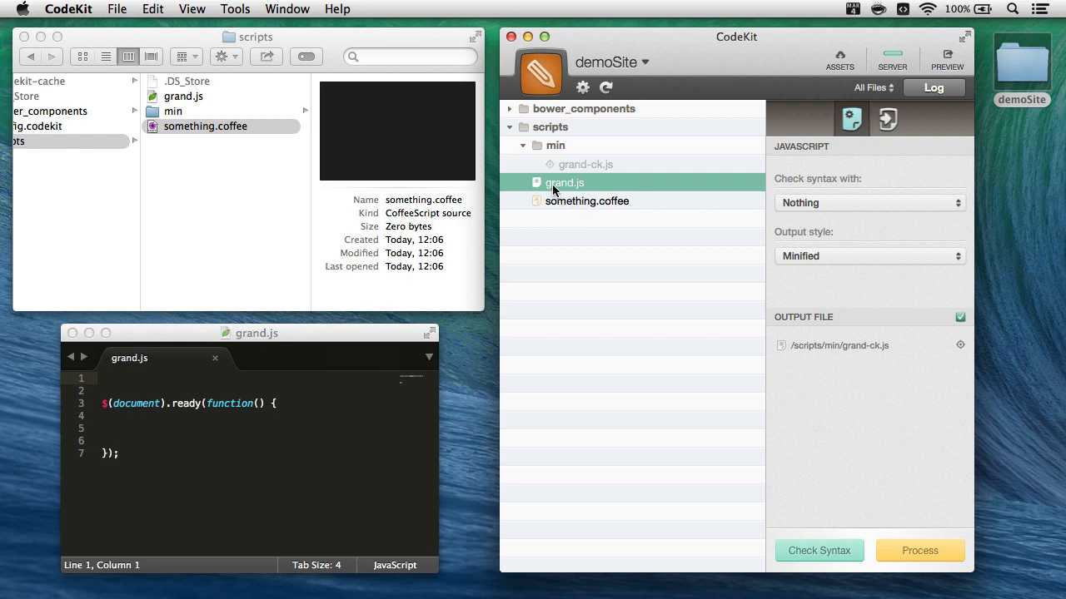
mouse_move(200, 472)
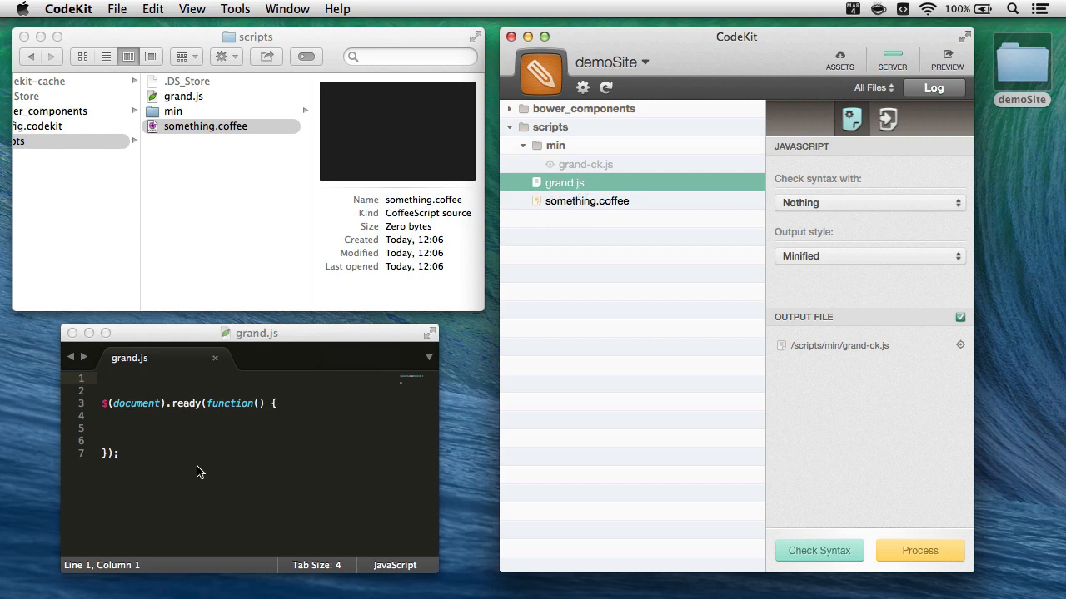
mouse_move(316, 459)
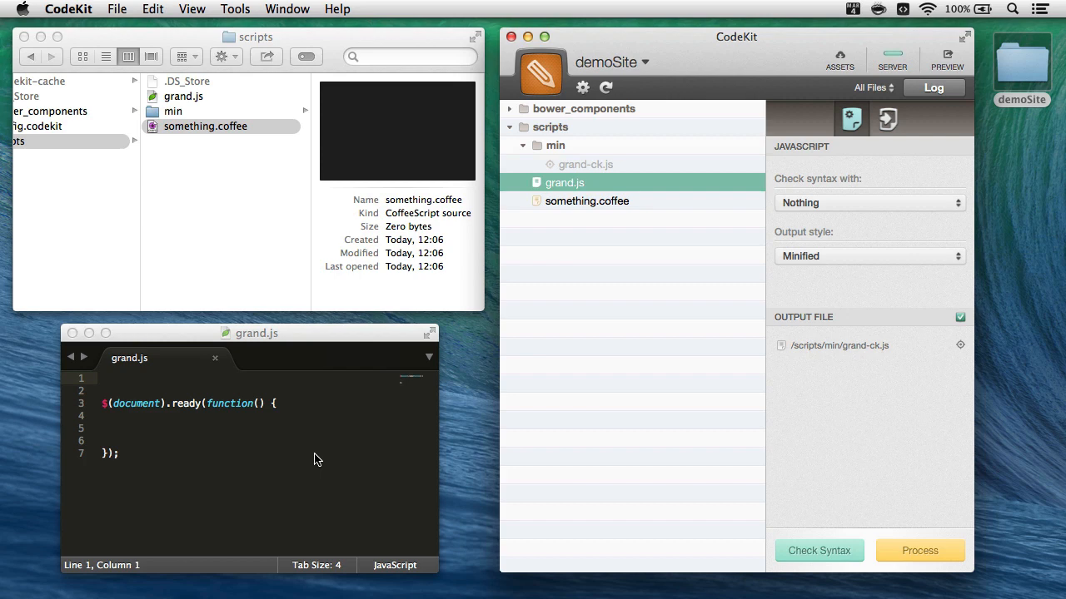
mouse_move(268, 455)
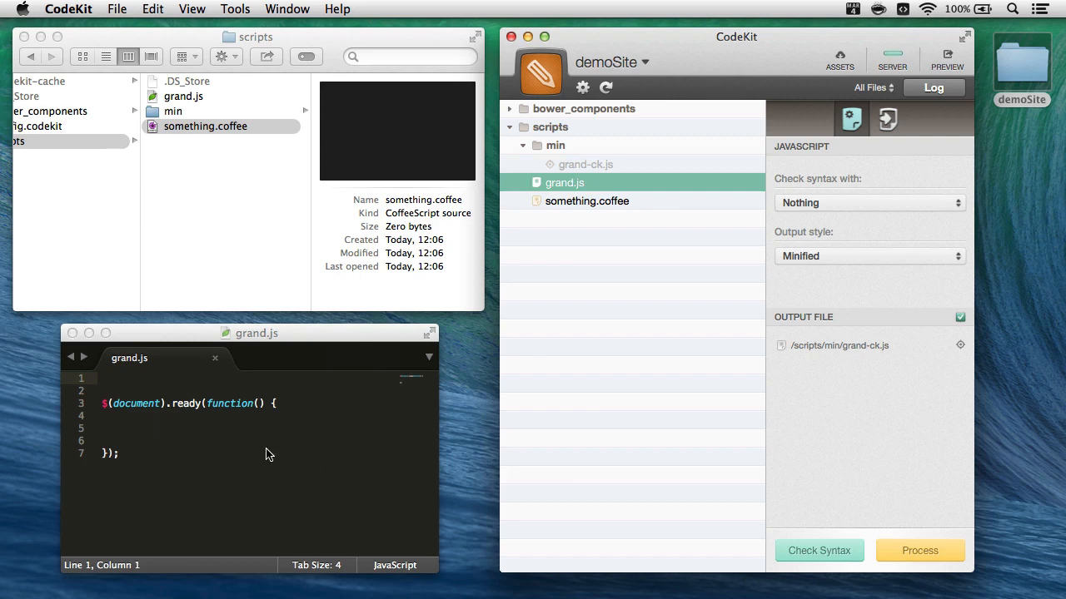
mouse_move(447, 318)
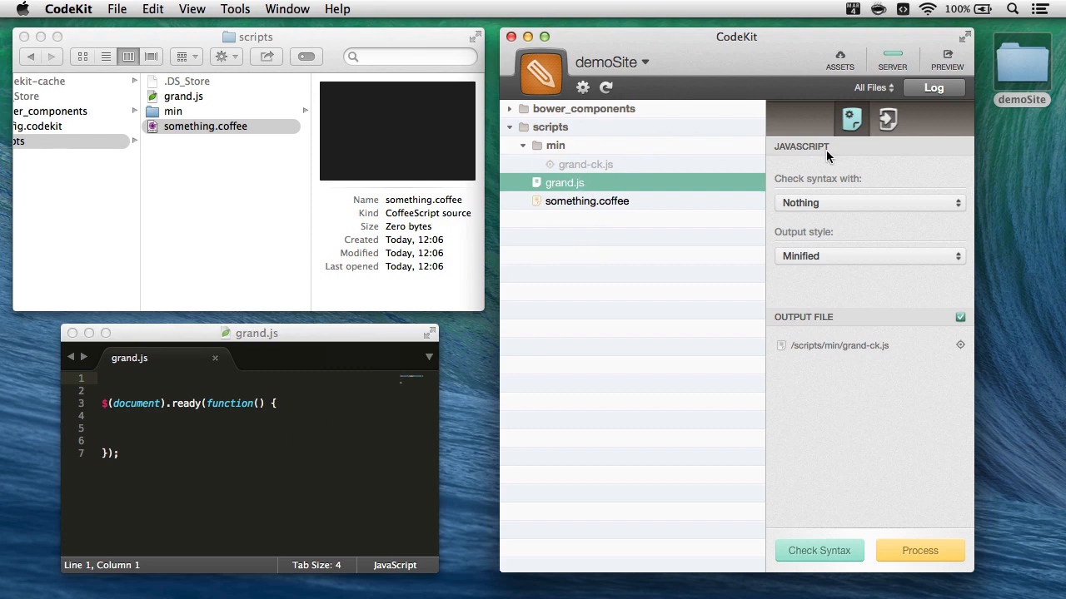
mouse_move(677, 232)
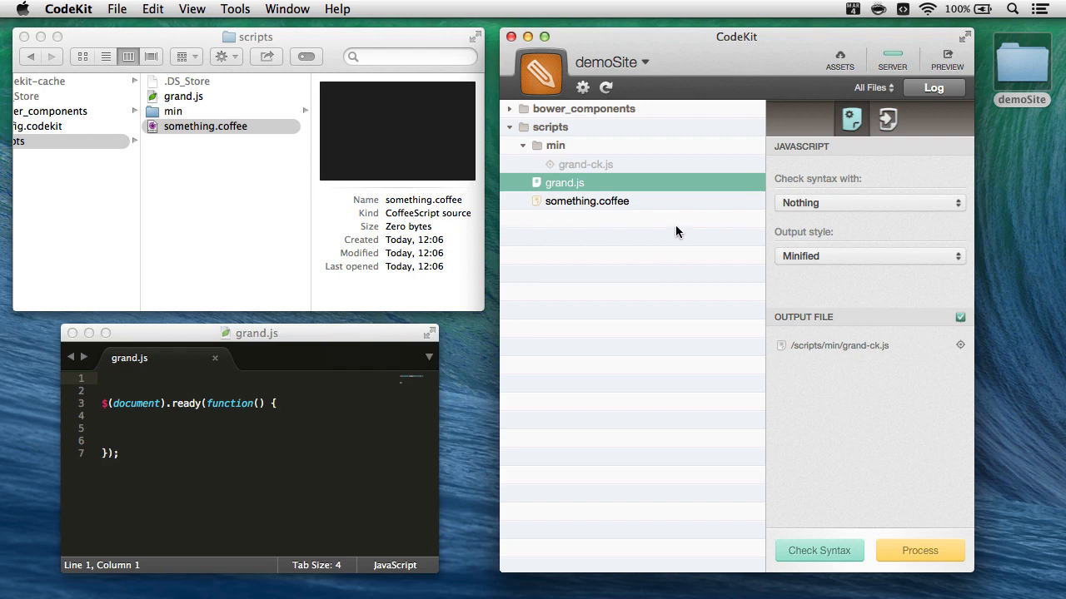
mouse_move(593, 258)
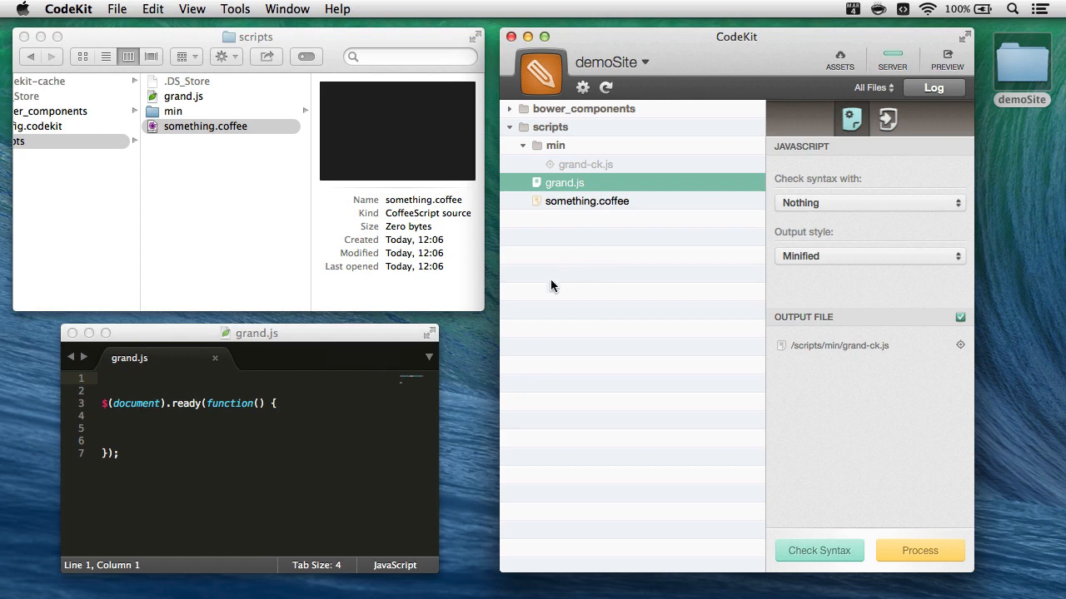
mouse_move(681, 327)
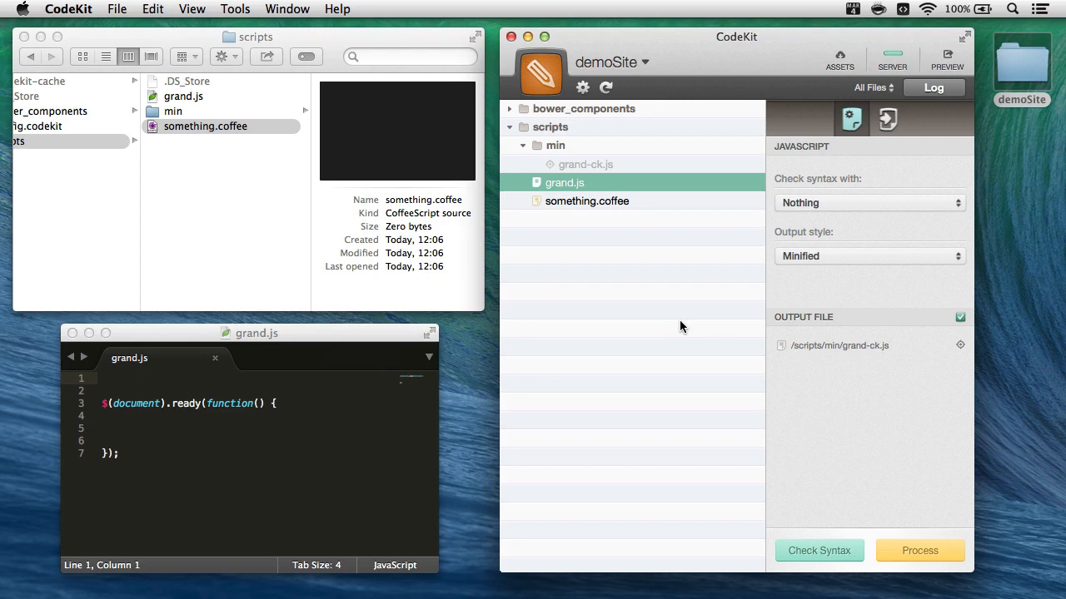
mouse_move(587, 204)
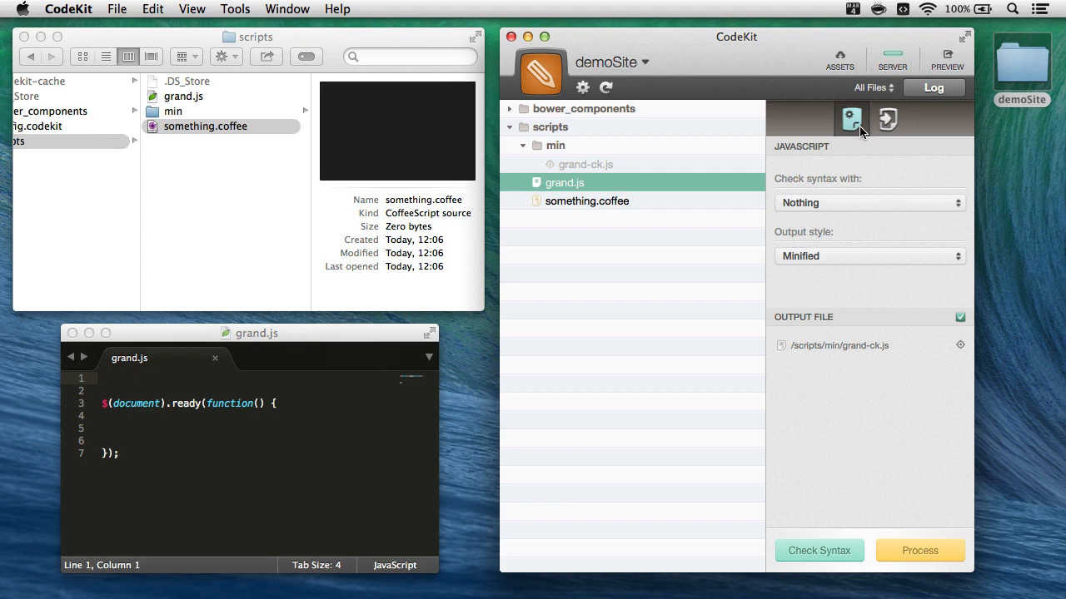
Add jquery.js from bower_components/jquery/dist to grand.js's Prepends in Imports
click(887, 118)
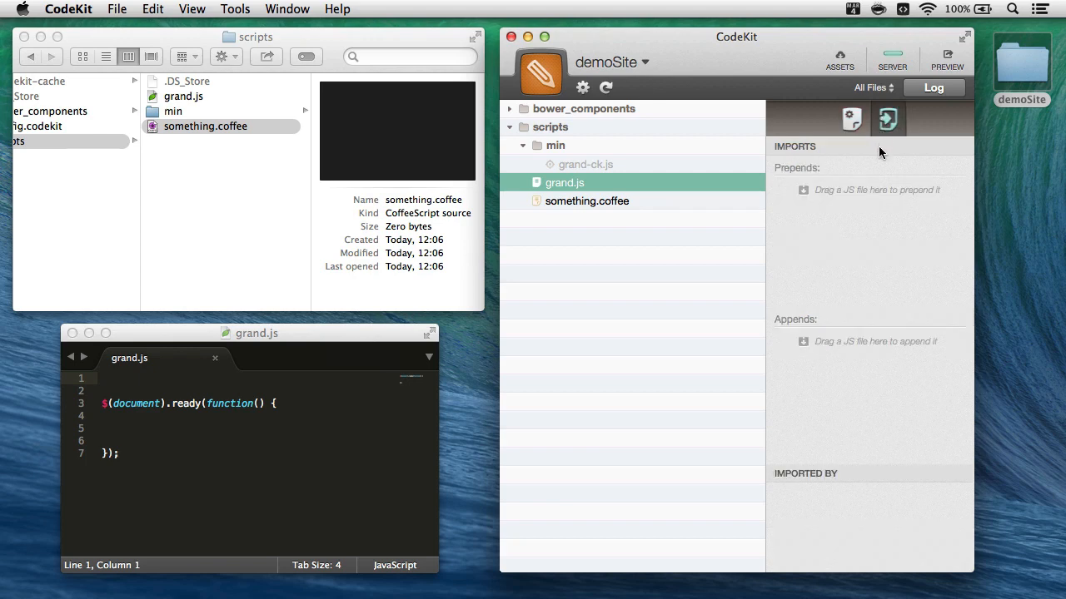
mouse_move(883, 308)
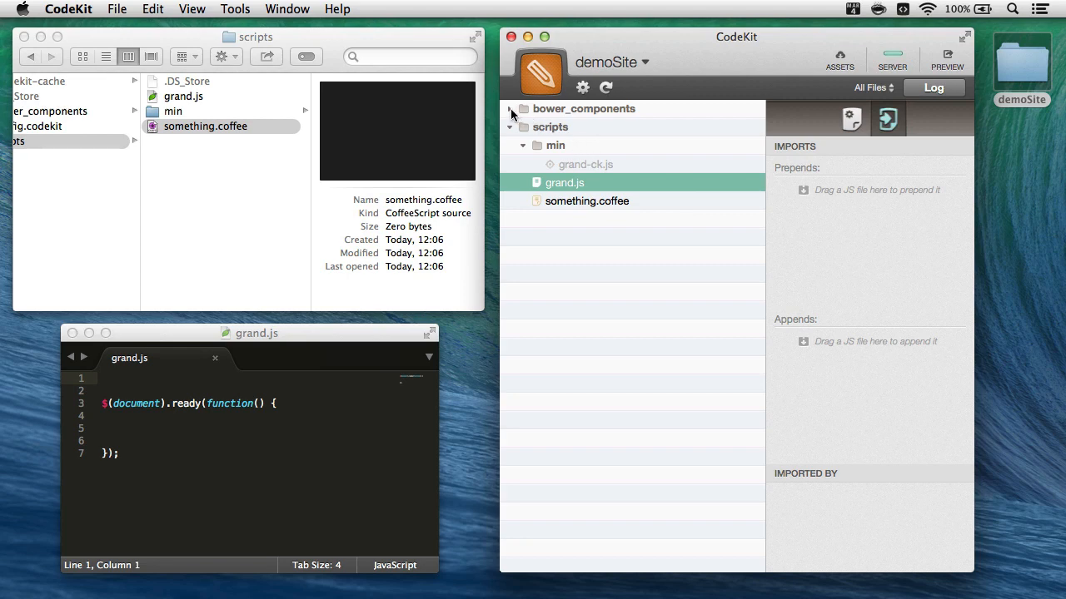
click(509, 108)
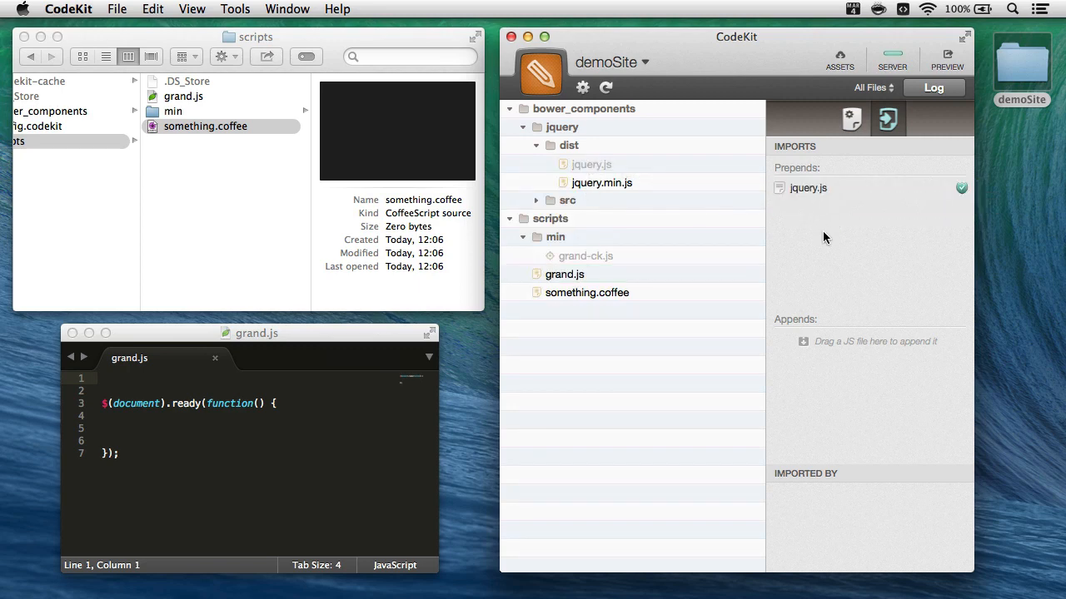
mouse_move(806, 190)
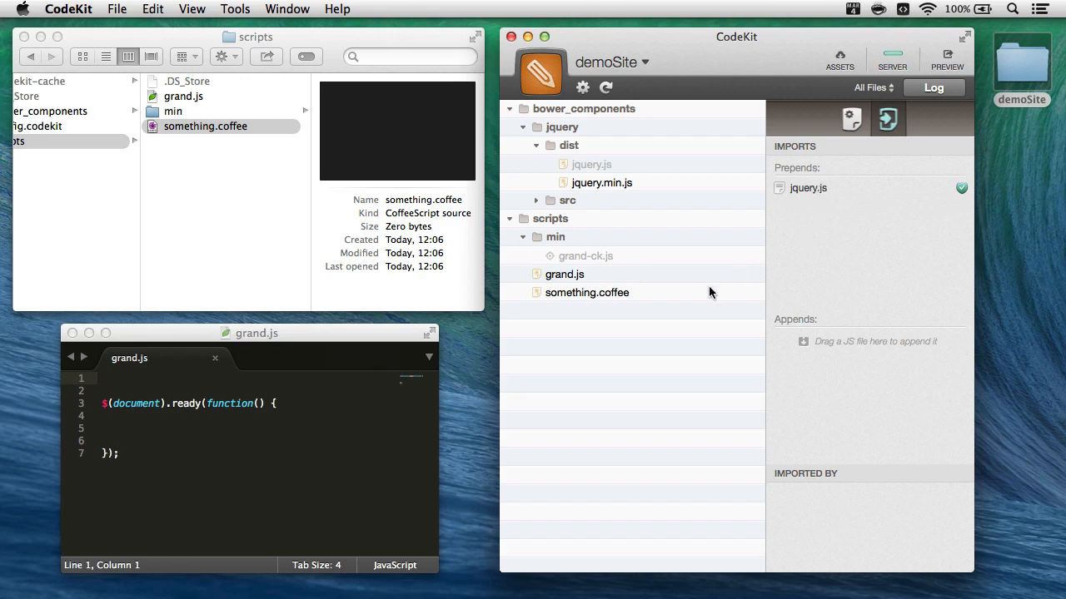
click(564, 274)
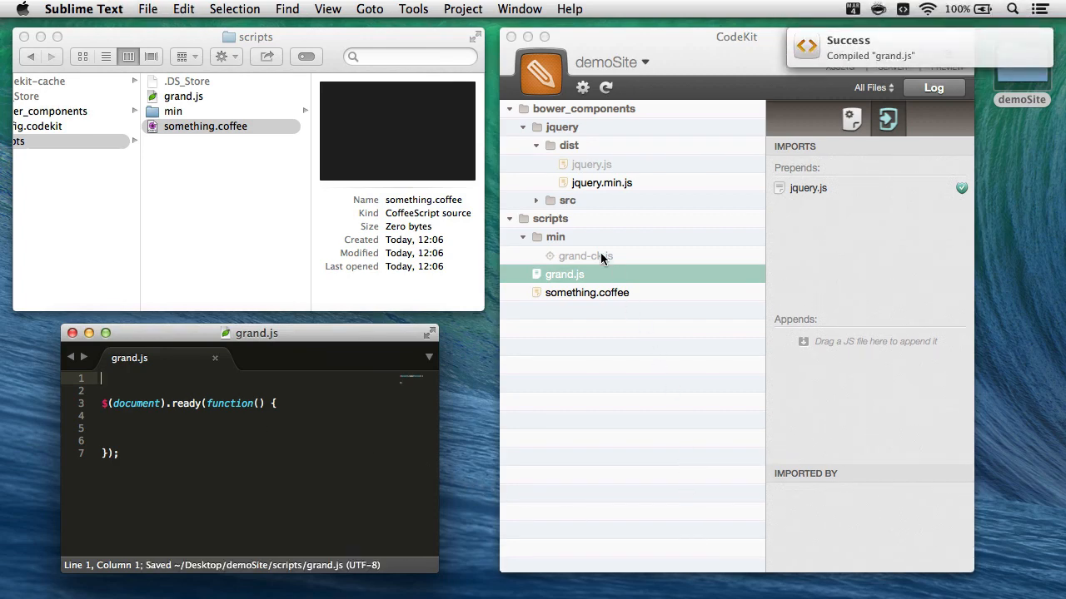
Preview the recompiled grand-ck.js in scripts/min, now with jQuery prepended
click(585, 256)
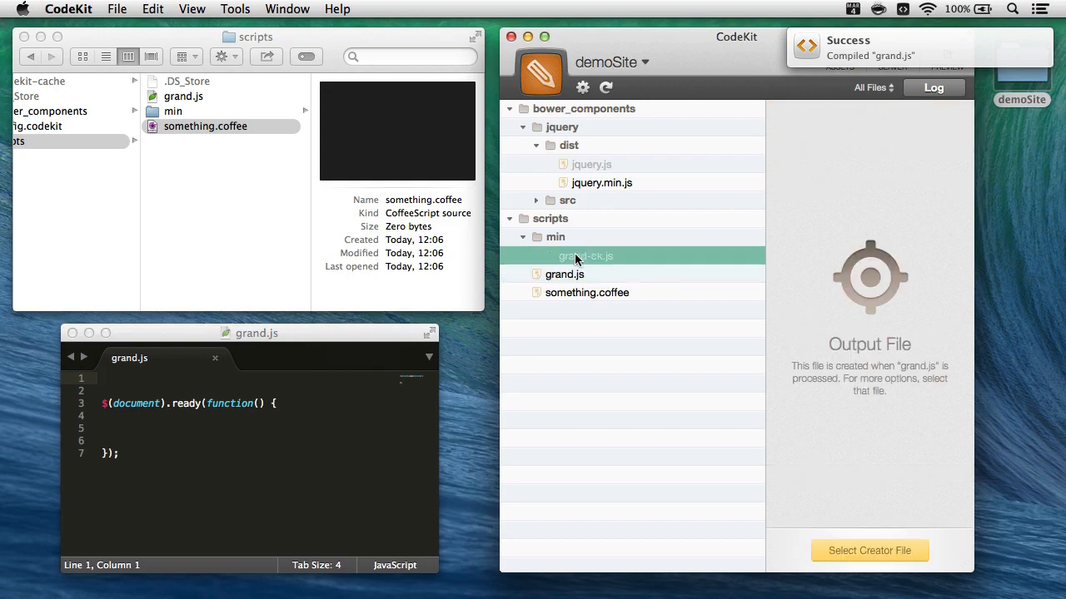
double_click(585, 256)
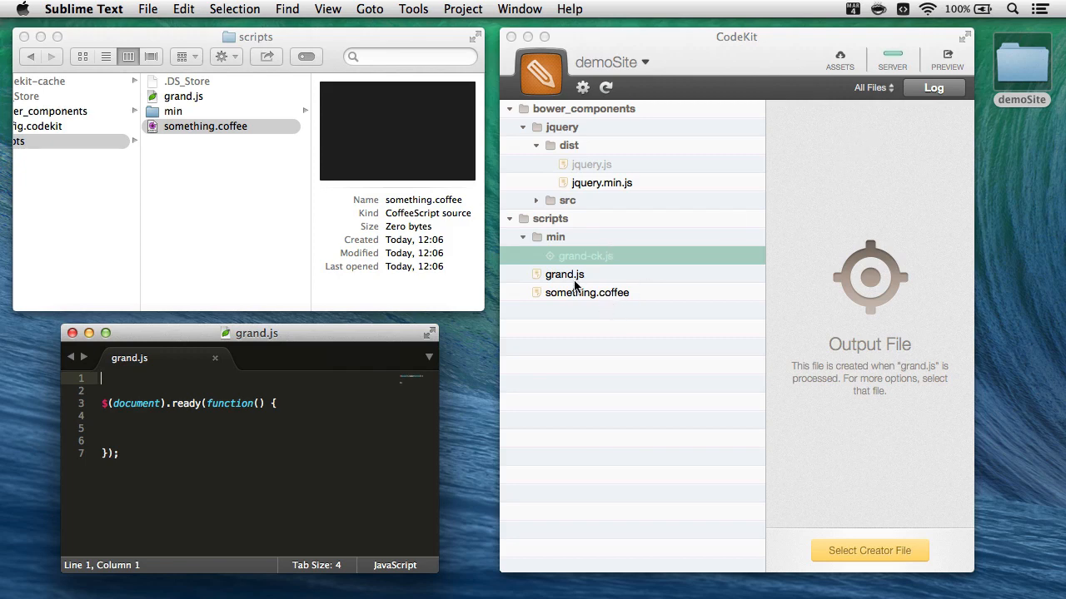
Set grand.js's output style to 'Minified + source map', producing grand-ck.map
click(563, 274)
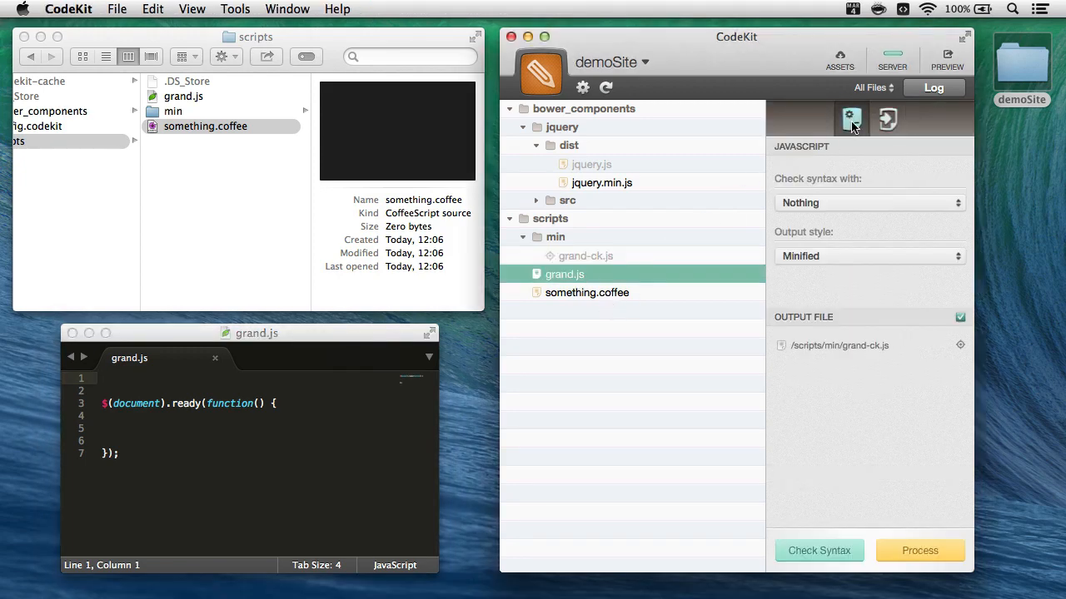
click(869, 256)
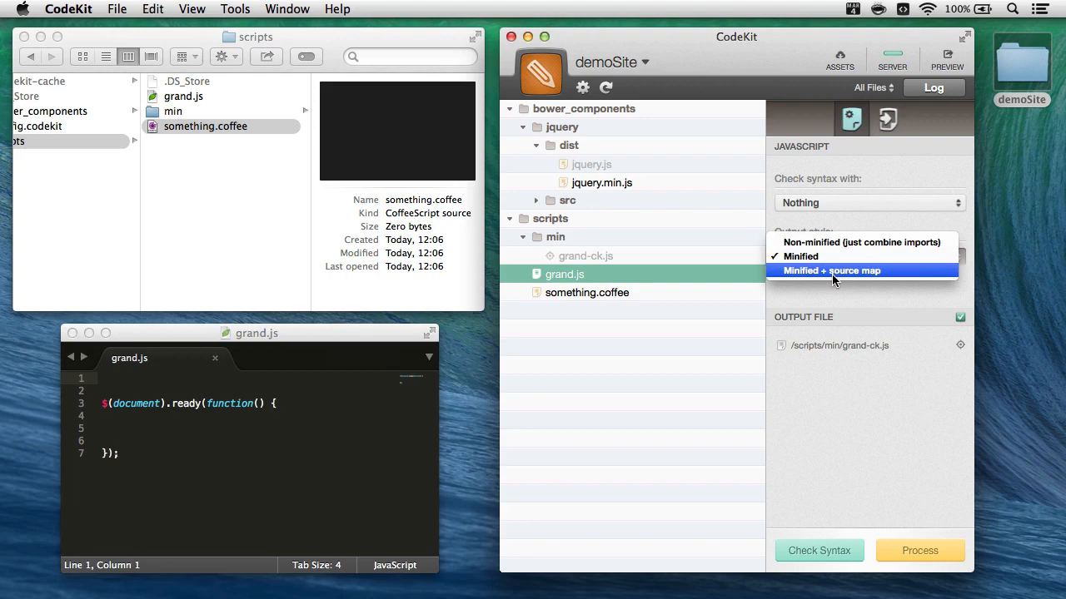
click(831, 271)
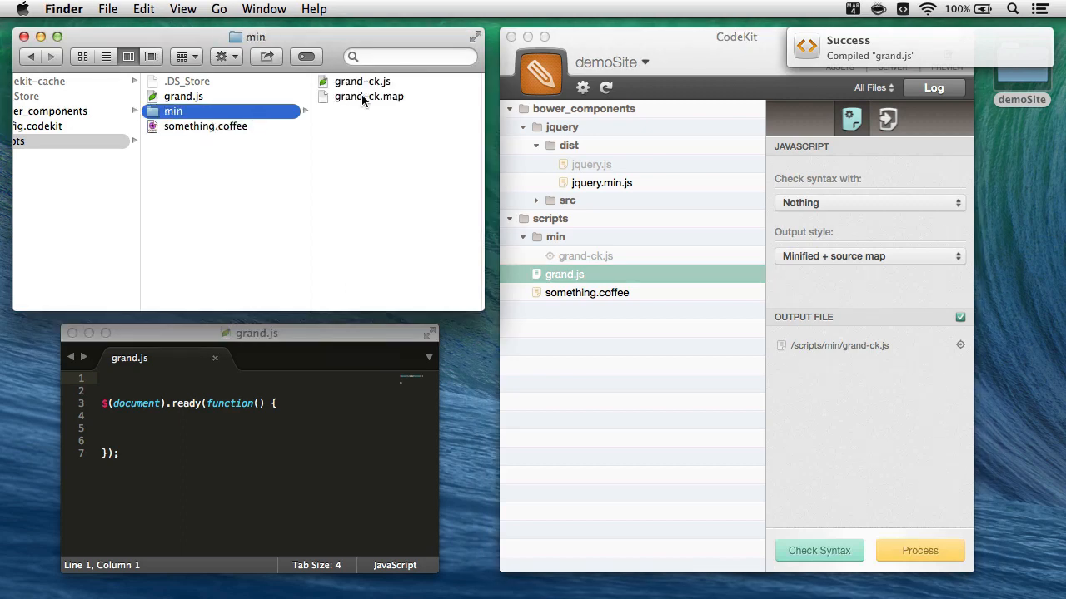
mouse_move(401, 100)
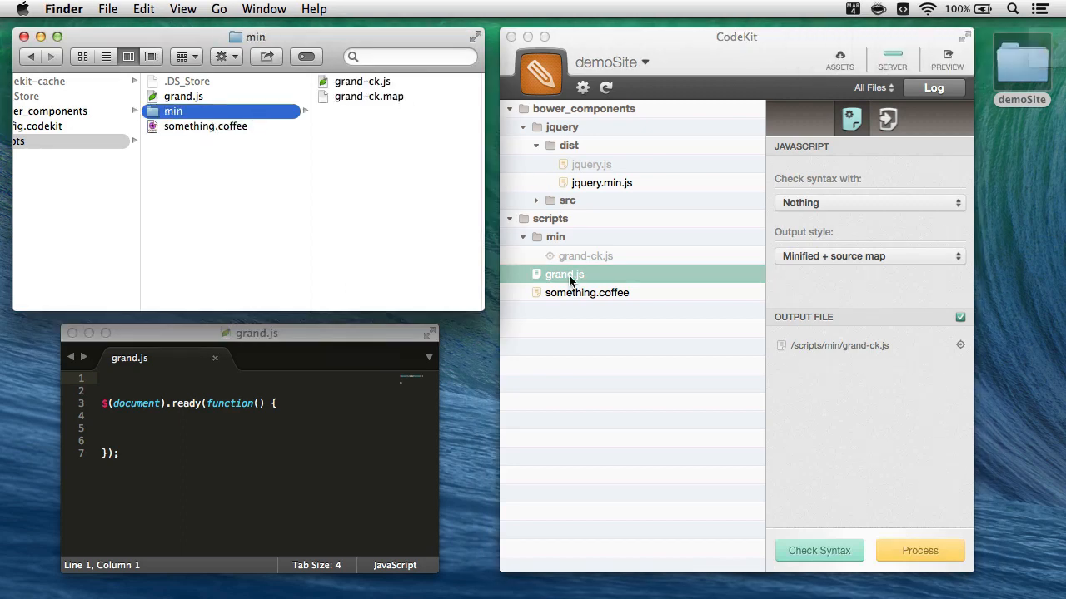
mouse_move(587, 265)
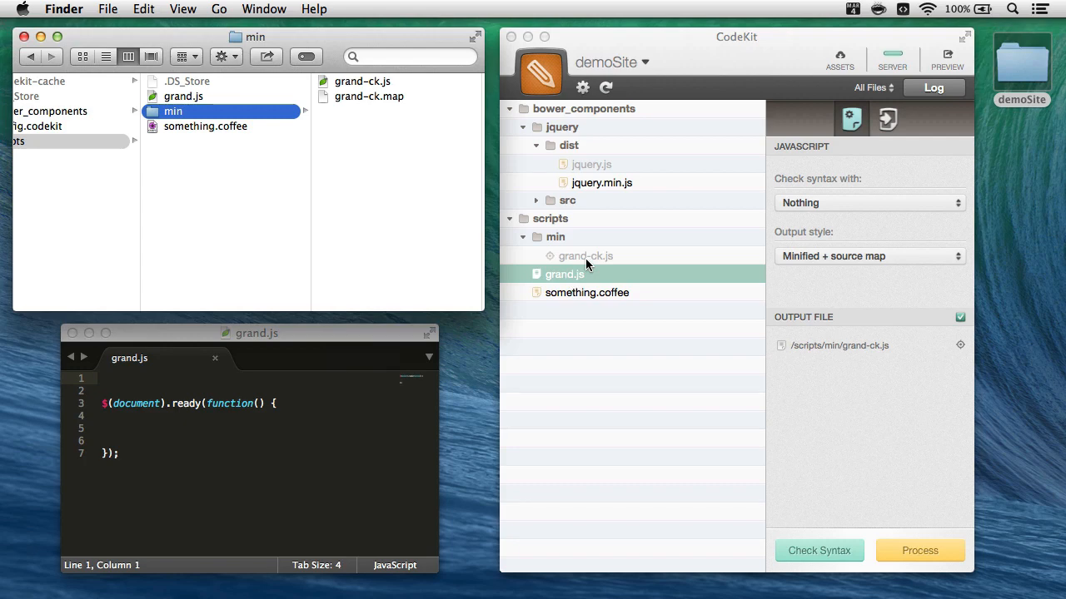
mouse_move(780, 170)
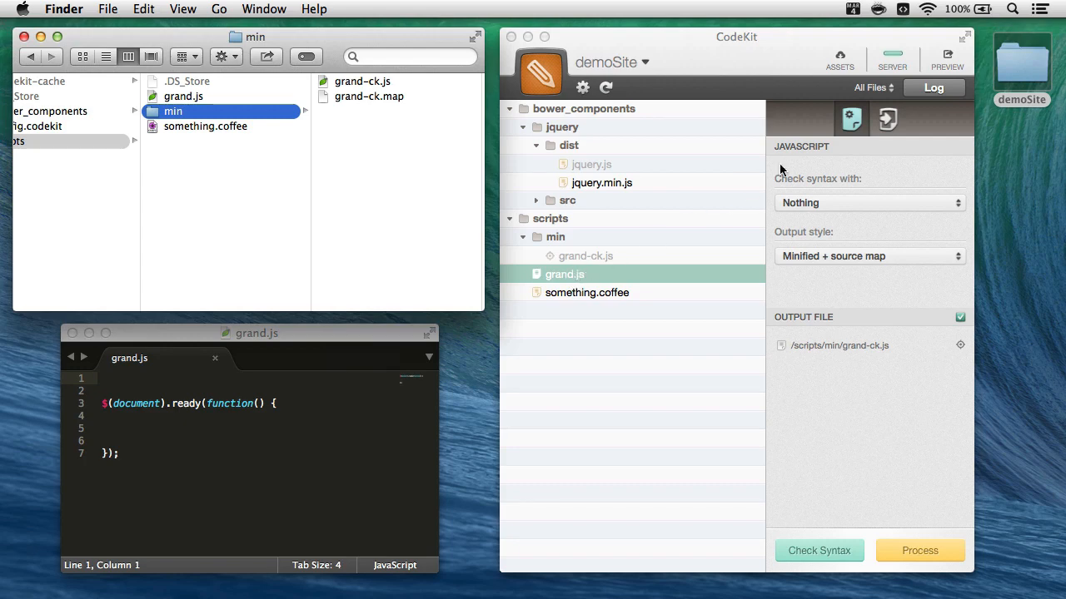
Remove the prepended jquery.js from grand.js's imports, leaving both lists empty
click(887, 117)
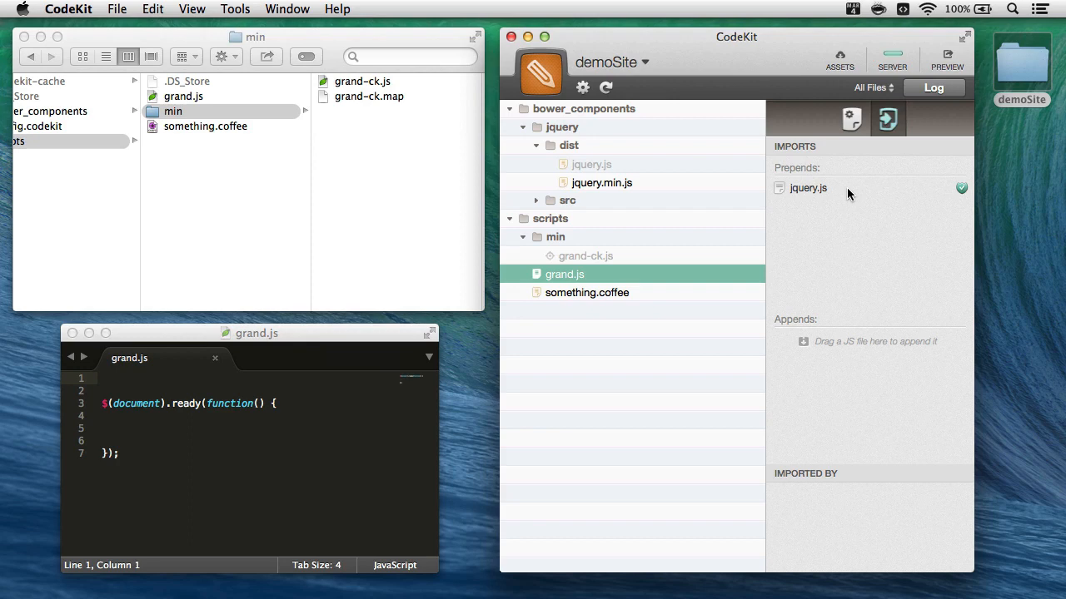
click(962, 187)
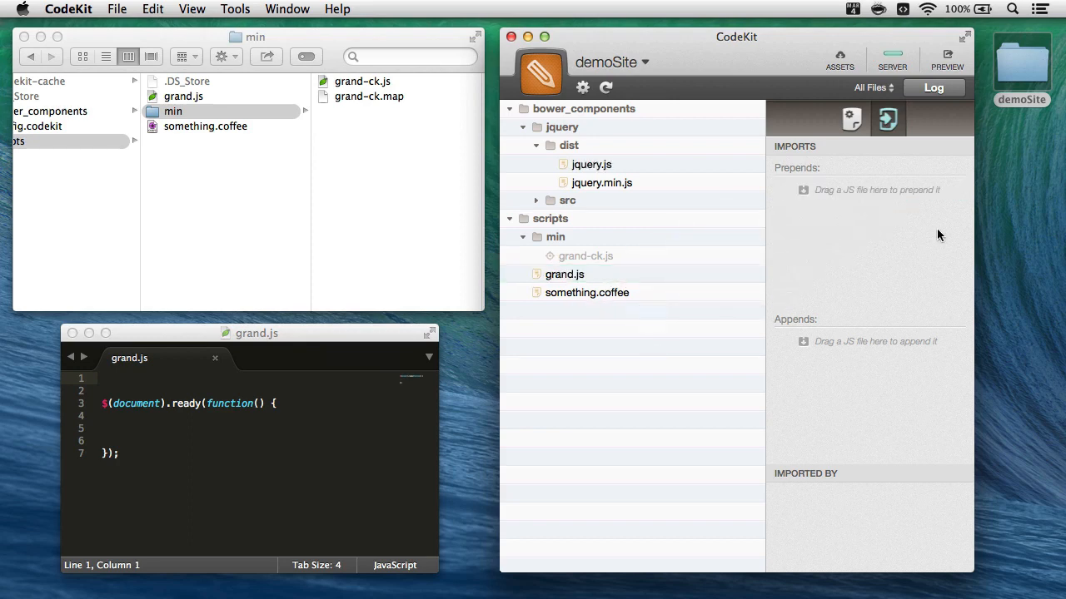
mouse_move(249, 446)
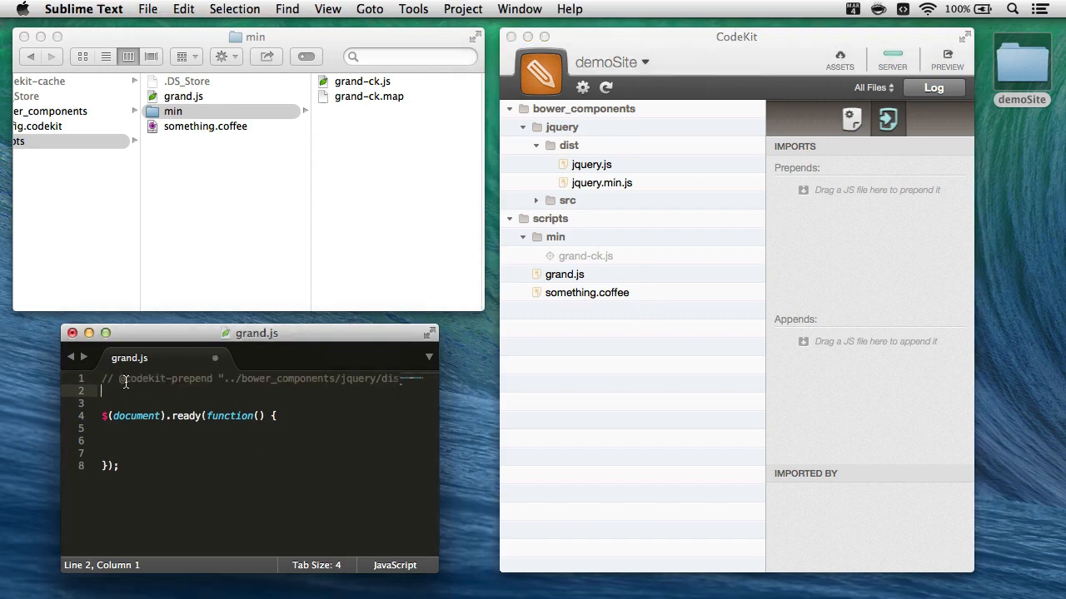
scroll(right, 3)
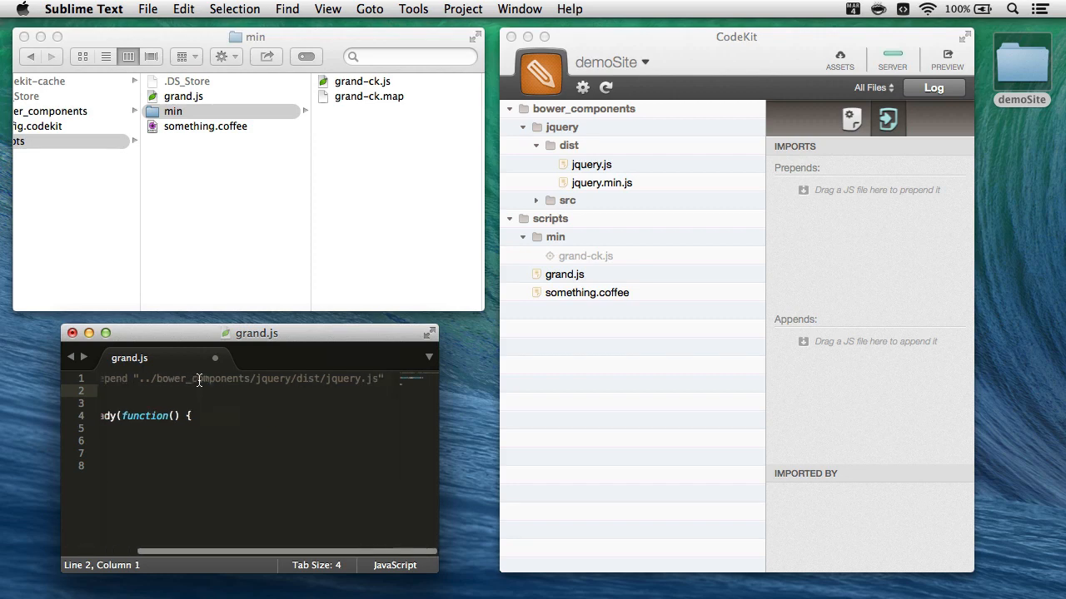
mouse_move(305, 431)
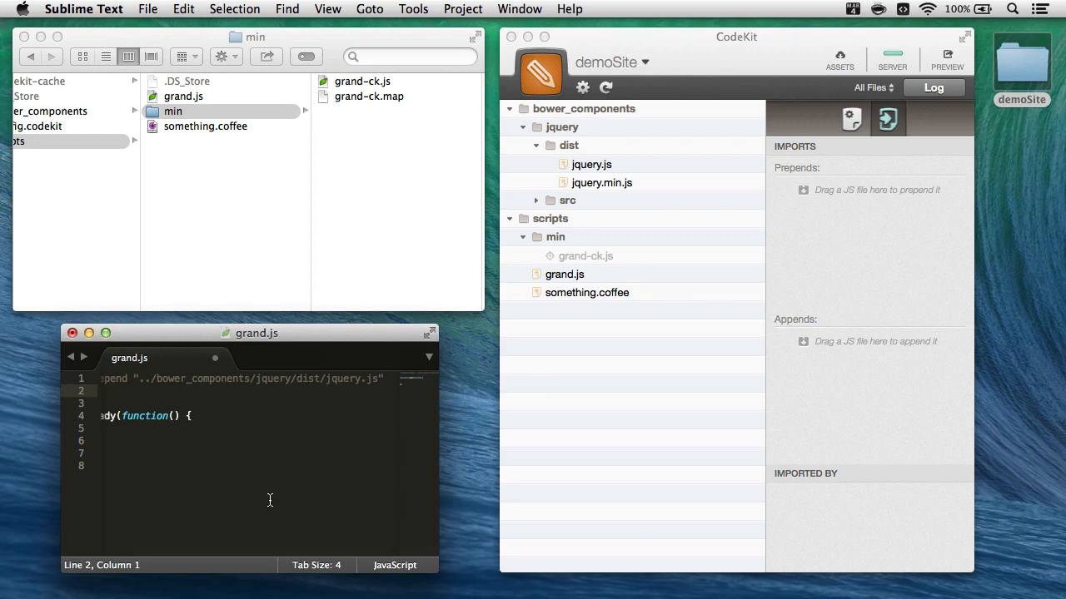
scroll(left, 3)
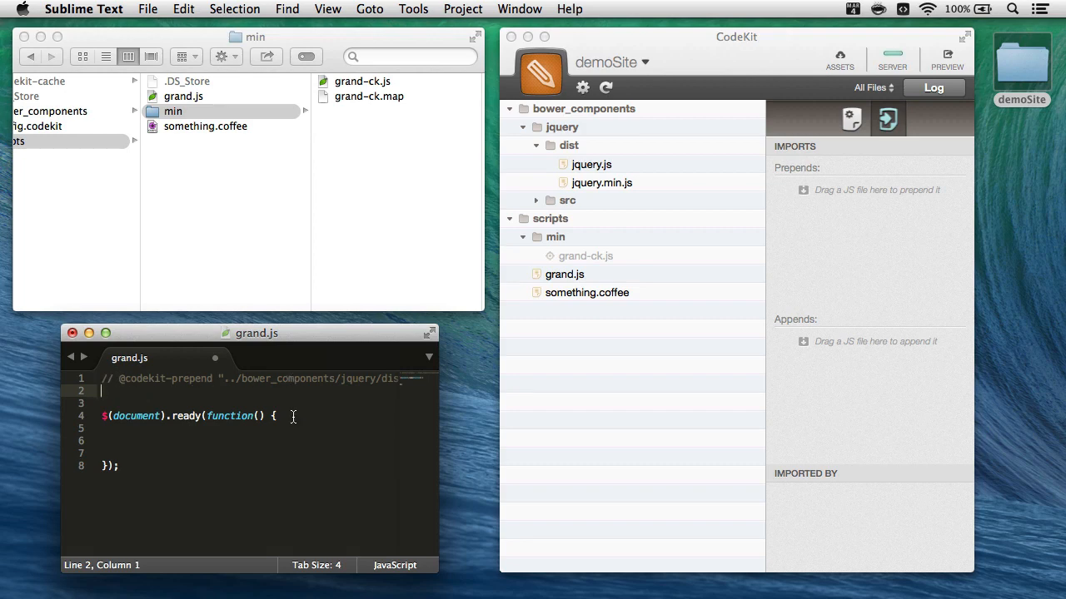
key(cmd+s)
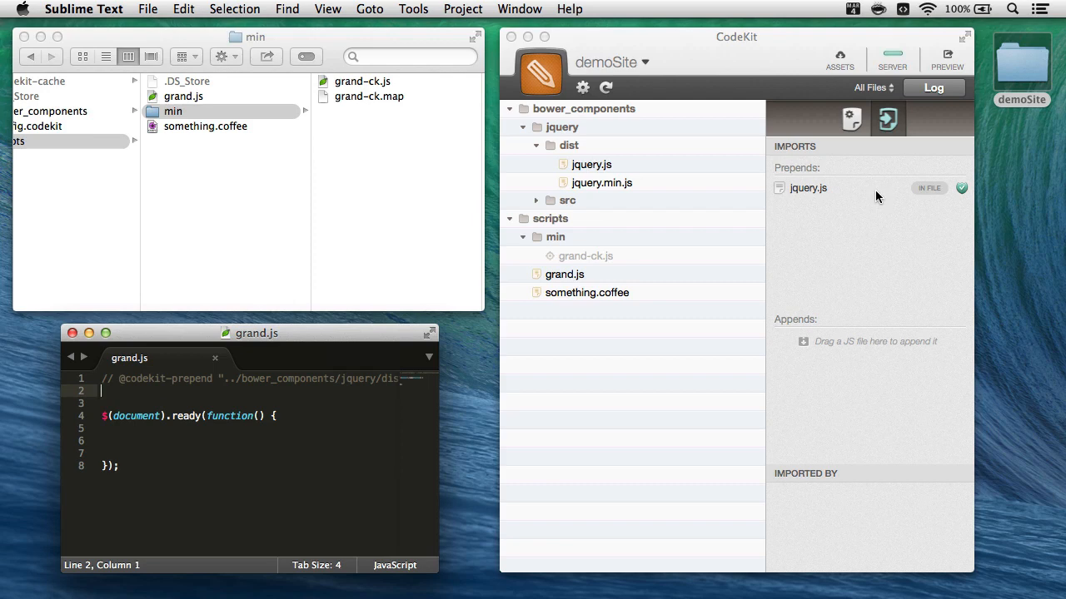
mouse_move(820, 196)
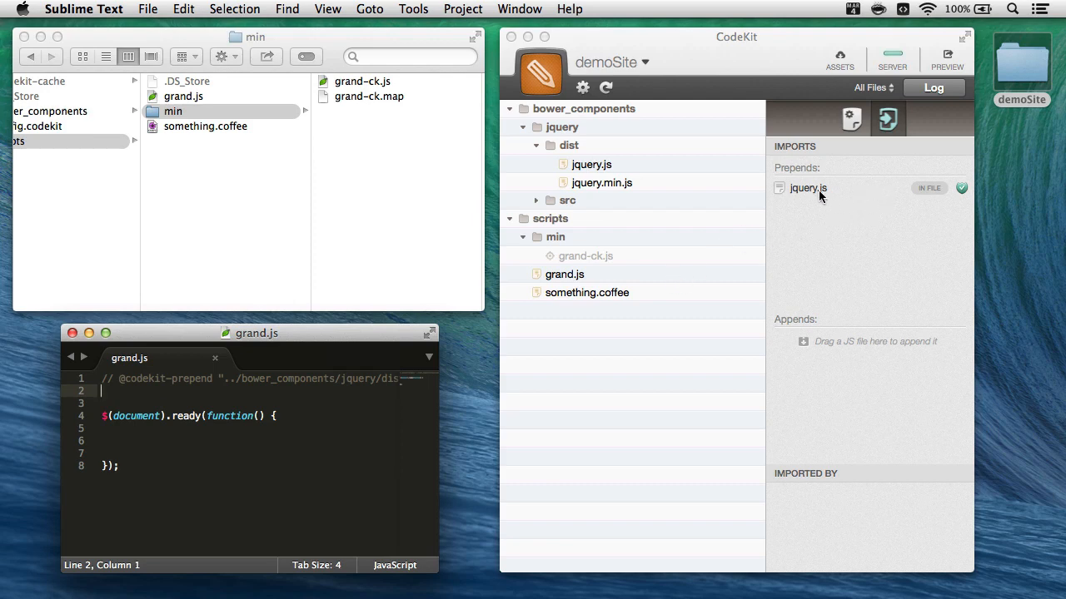
mouse_move(891, 194)
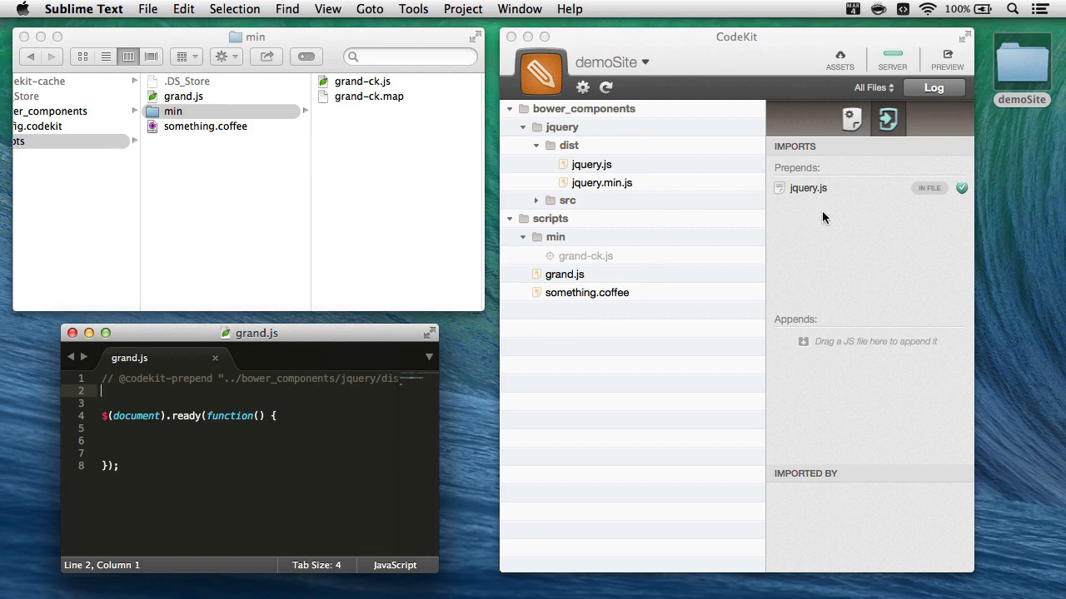
mouse_move(829, 204)
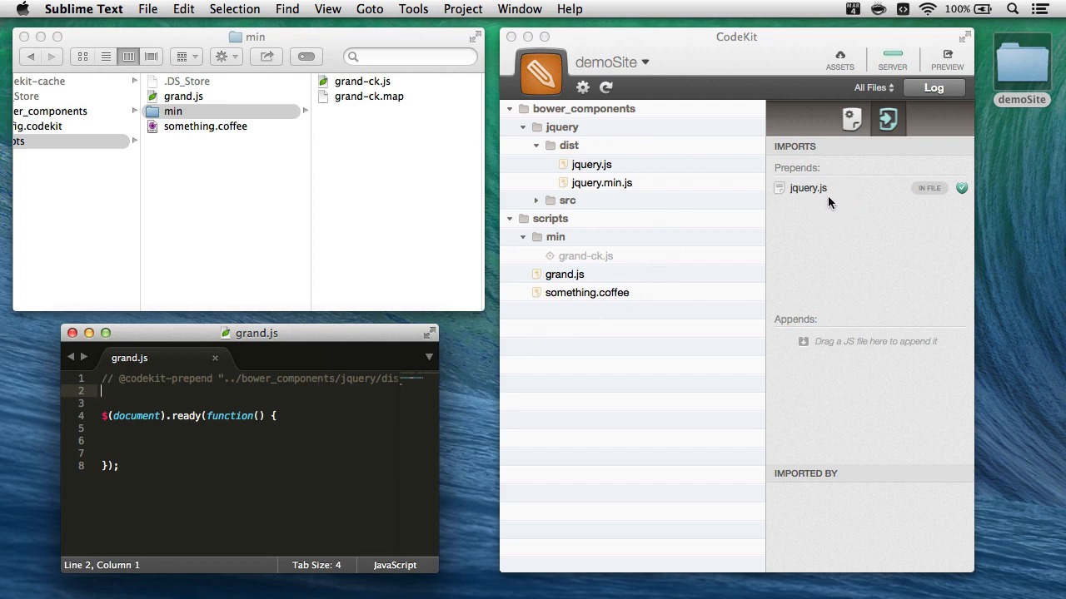
mouse_move(749, 236)
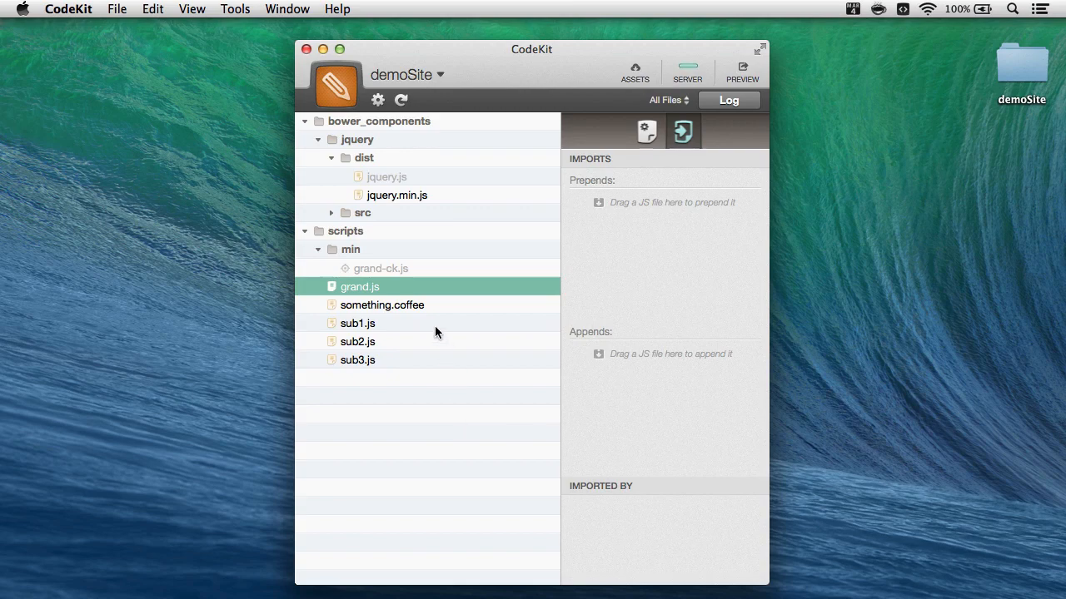
mouse_move(404, 406)
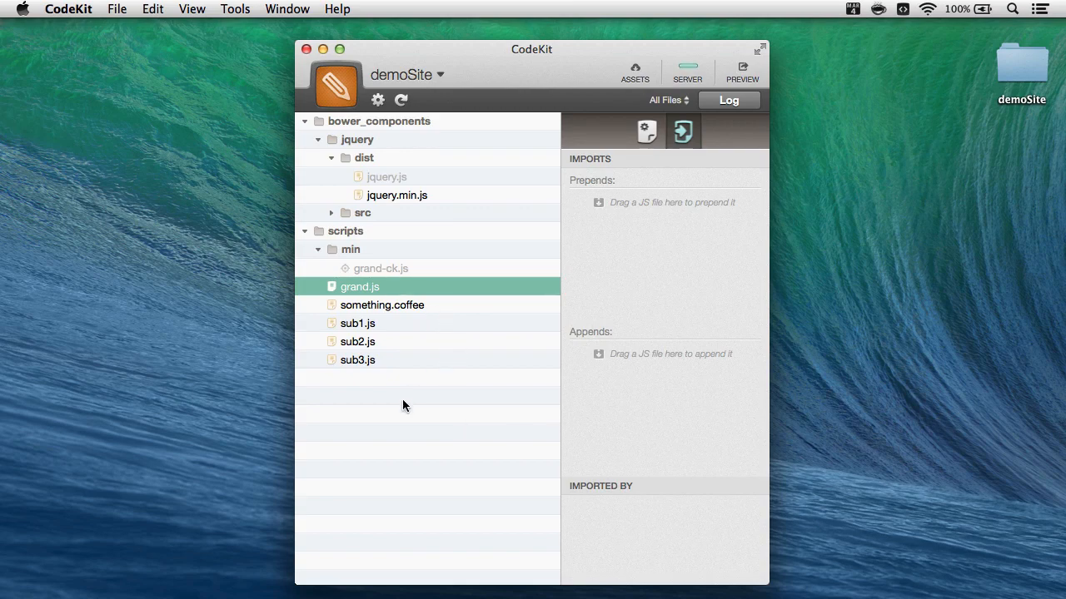
Prepend sub3.js and sub1.js to grand.js, moving sub2.js into Appends
drag(357, 323, 600, 259)
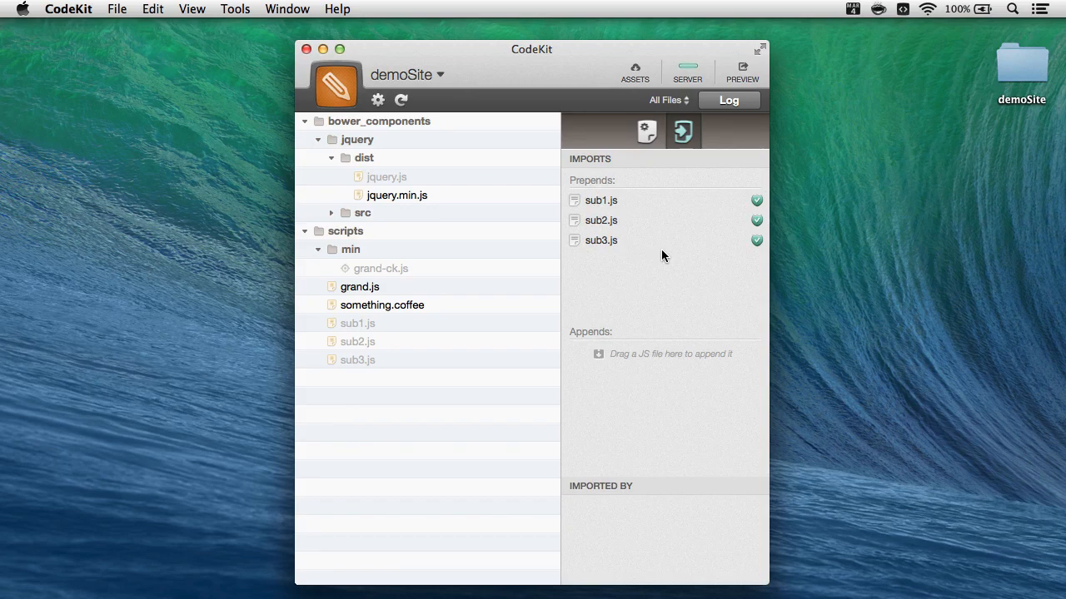
mouse_move(625, 281)
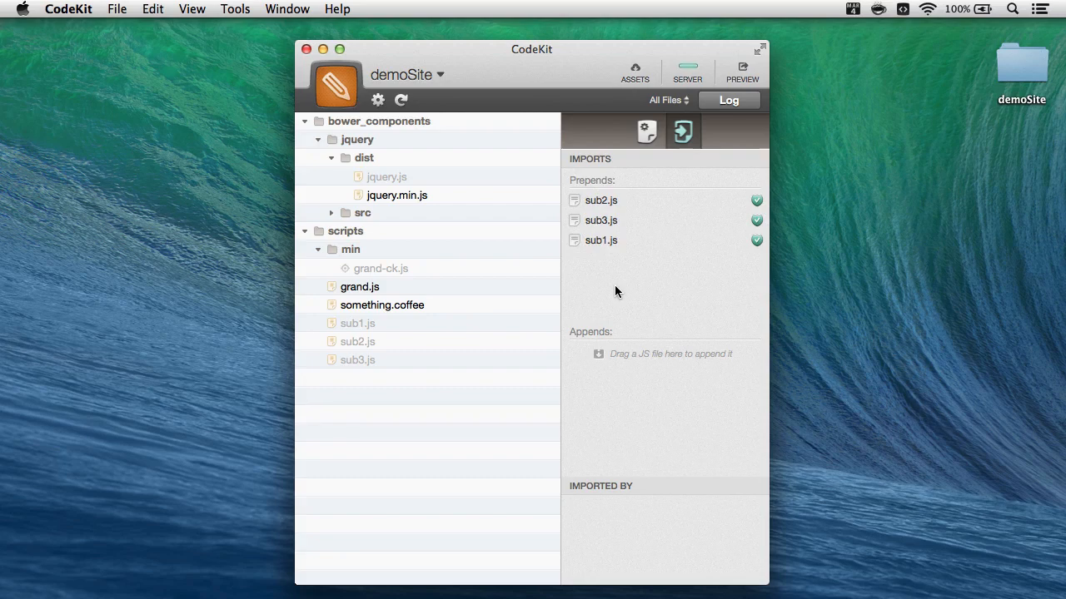
mouse_move(611, 201)
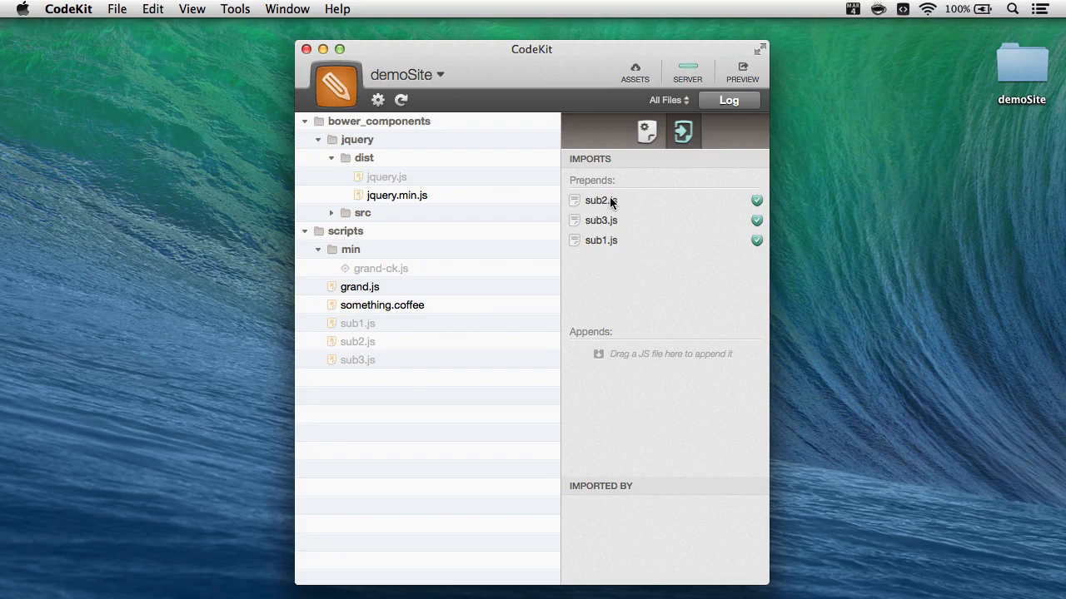
drag(601, 200, 620, 360)
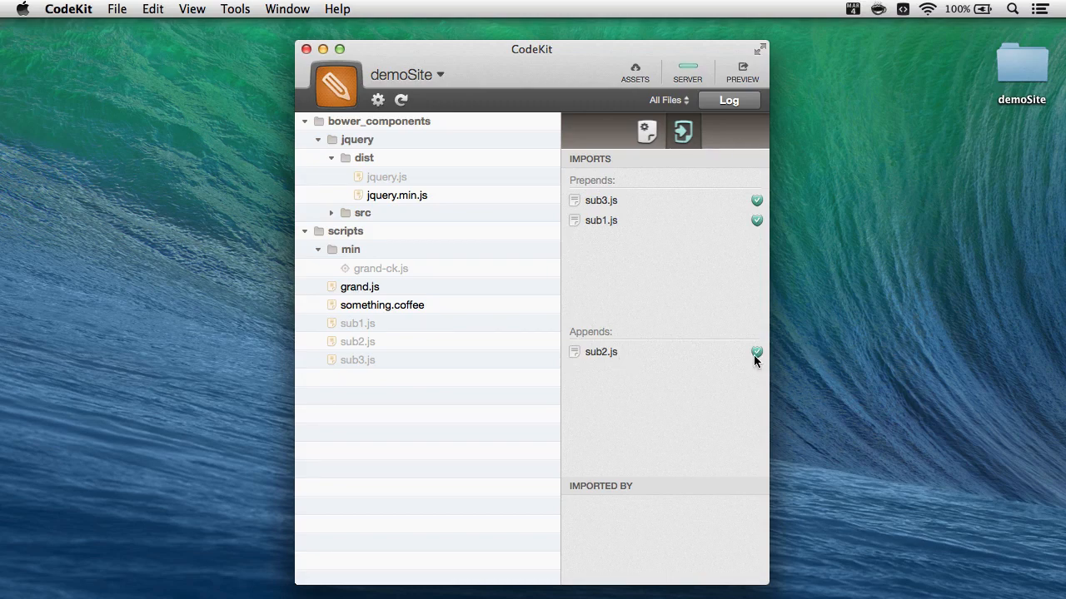
mouse_move(690, 325)
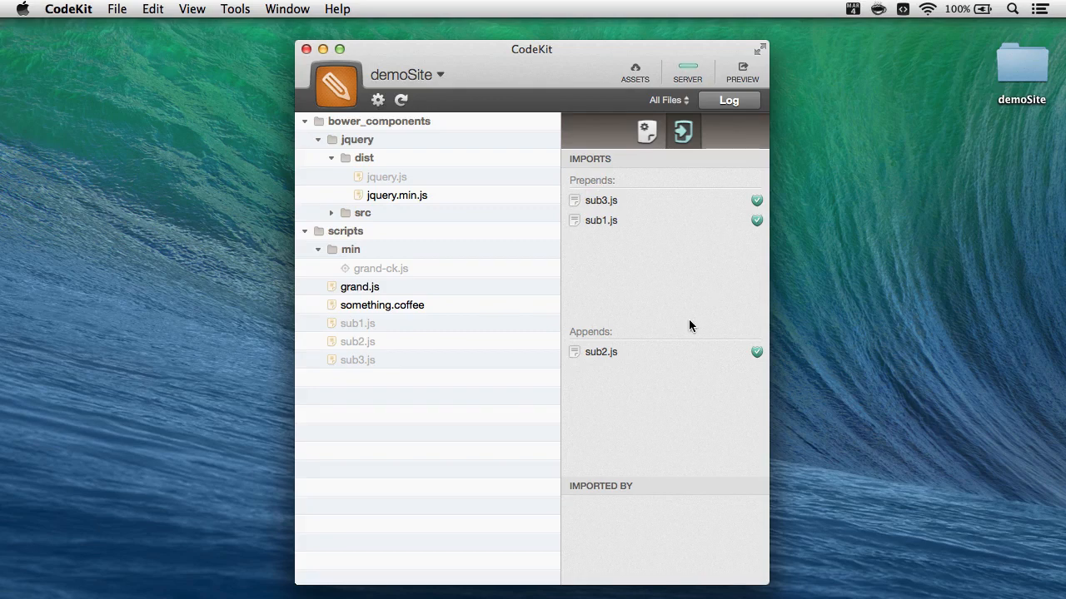
mouse_move(681, 337)
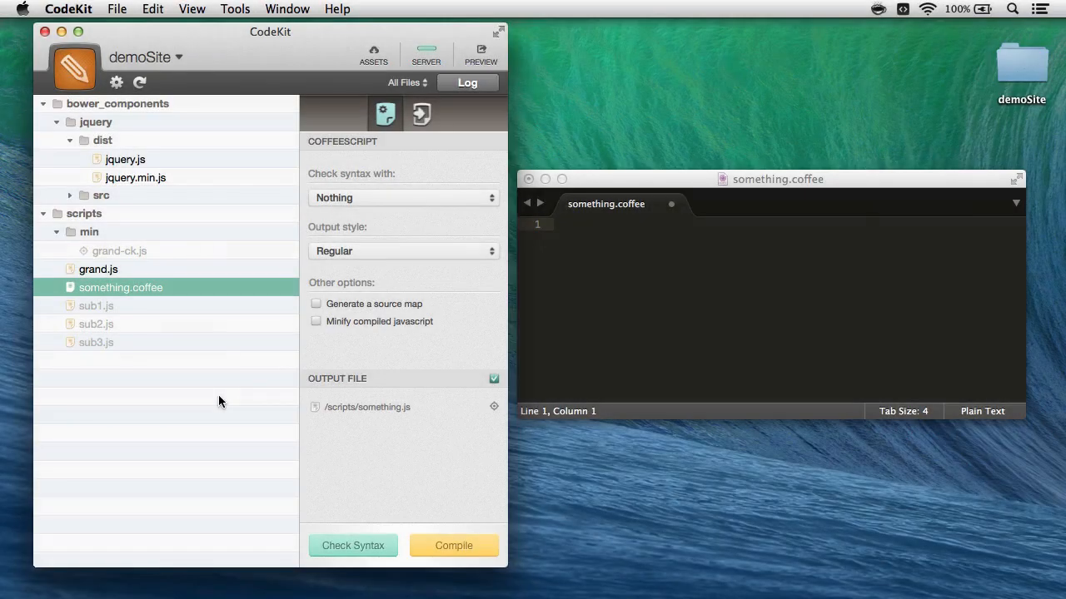
mouse_move(184, 373)
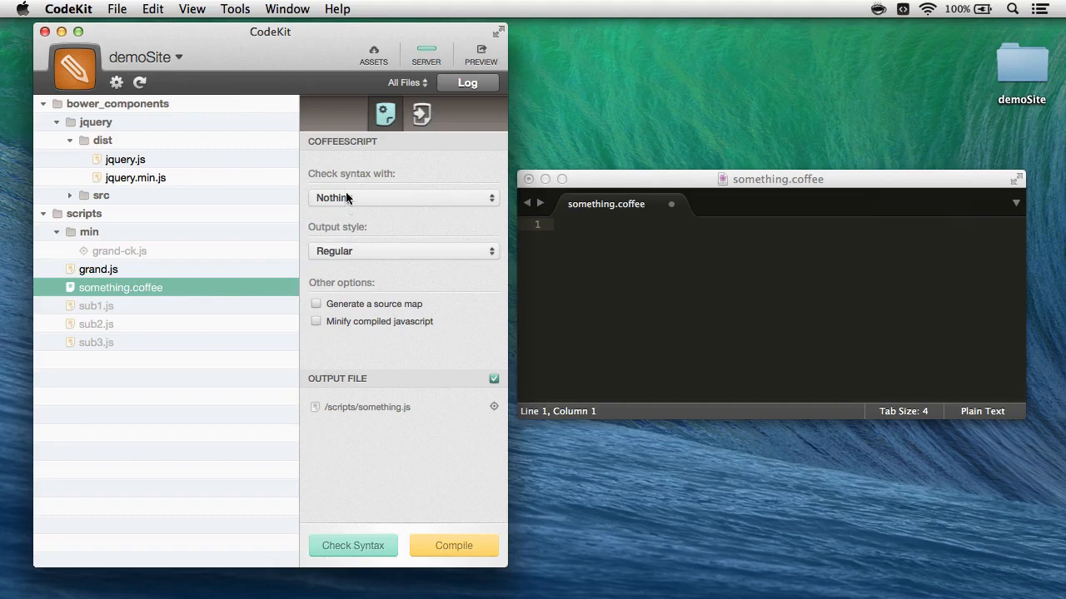
mouse_move(316, 330)
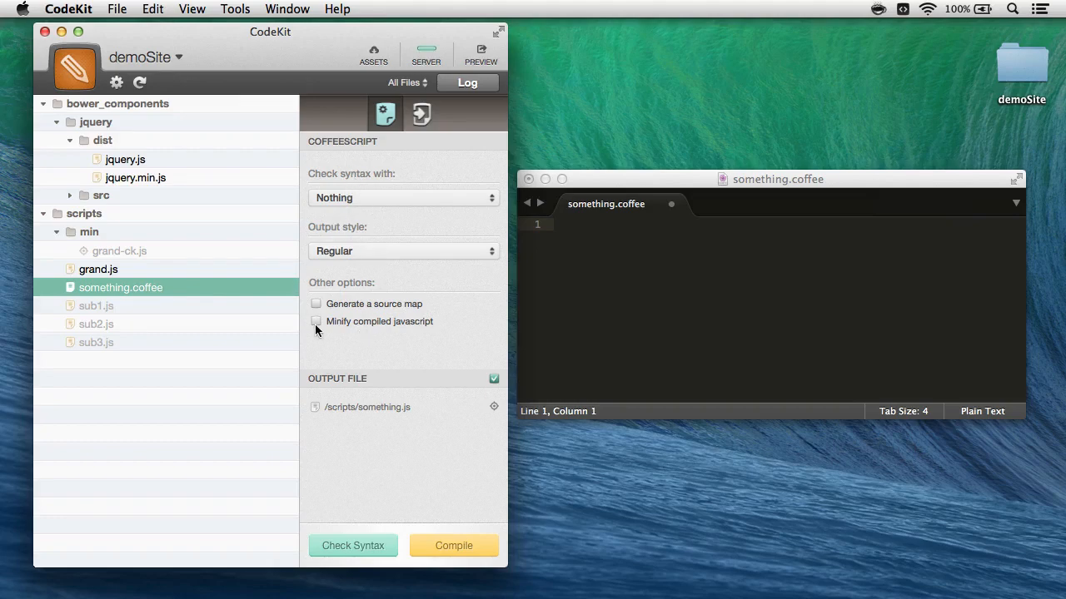
mouse_move(370, 260)
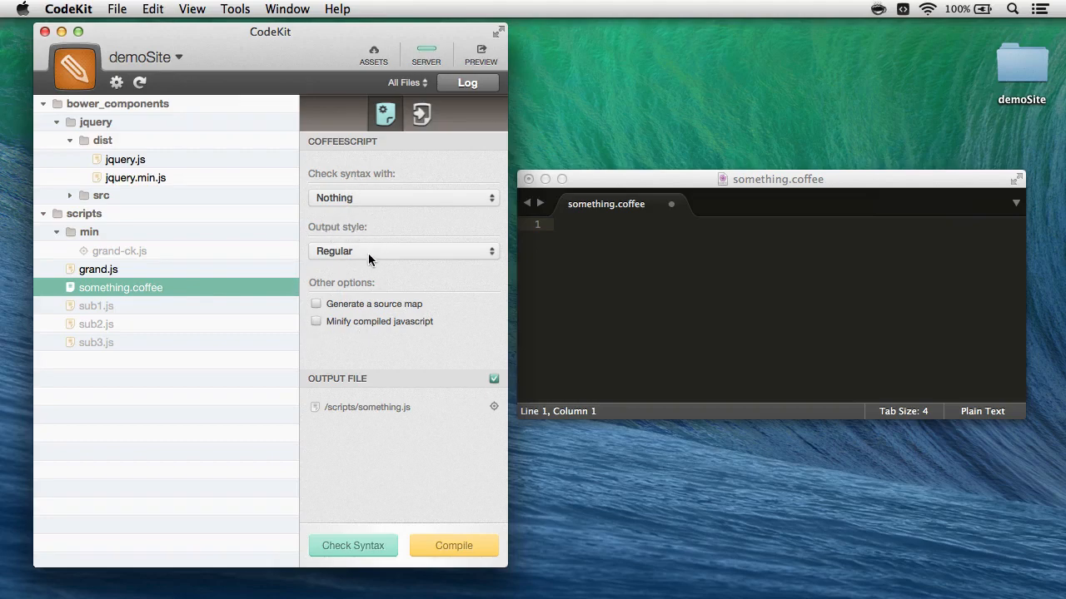
Enable 'Minify compiled javascript' and 'Generate a source map' for something.coffee, then view its imports
click(403, 250)
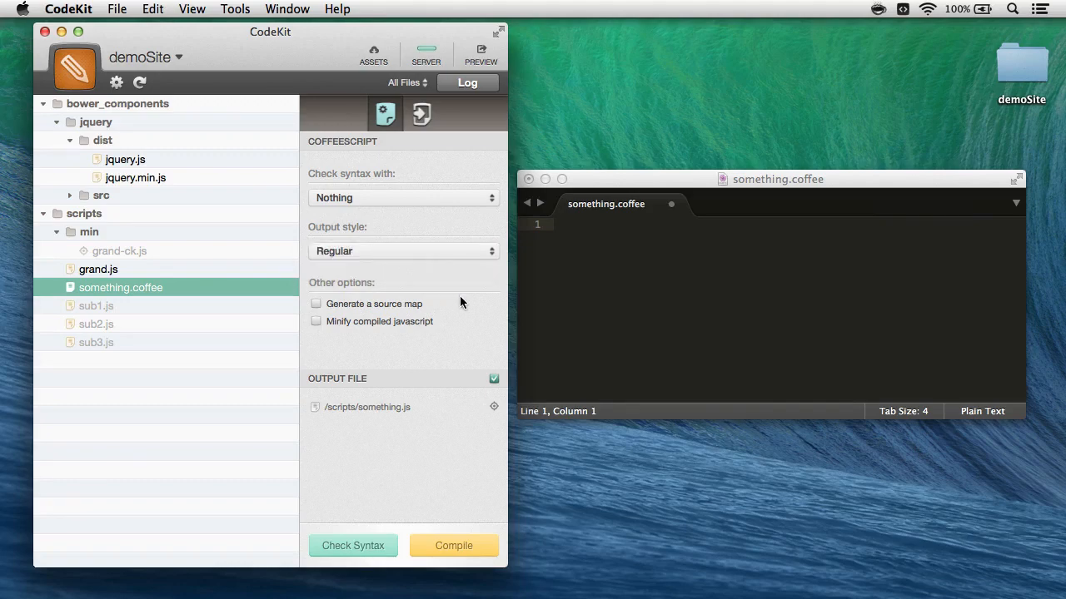
click(316, 321)
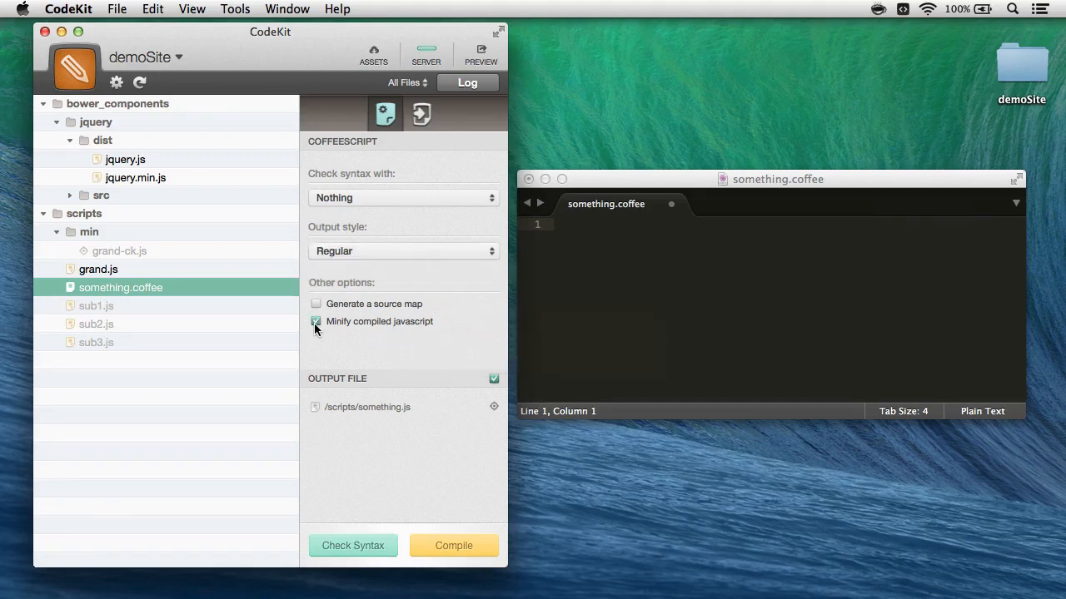
click(315, 303)
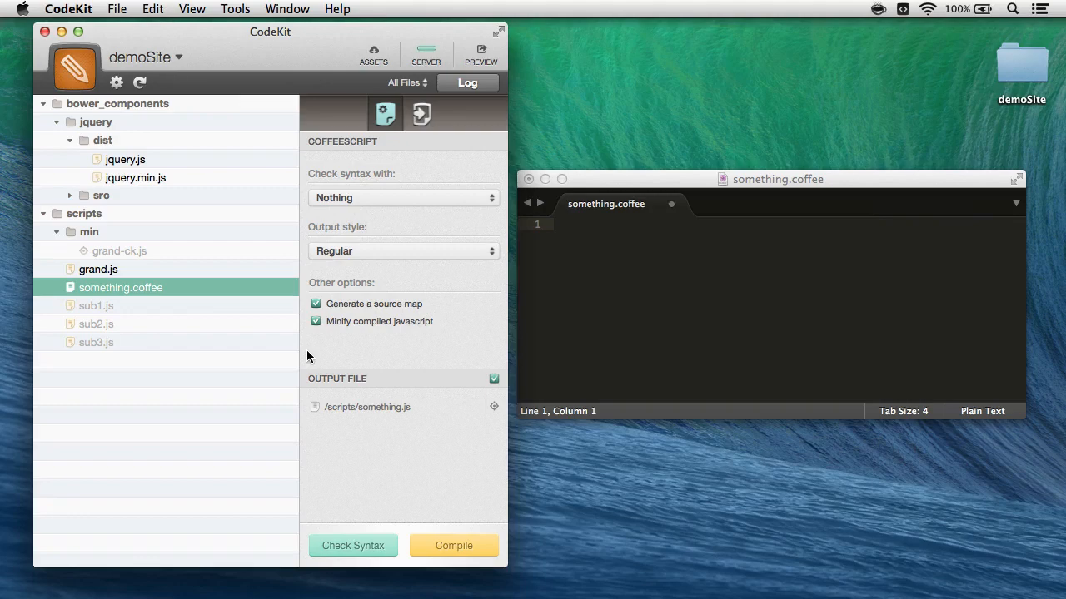
click(420, 114)
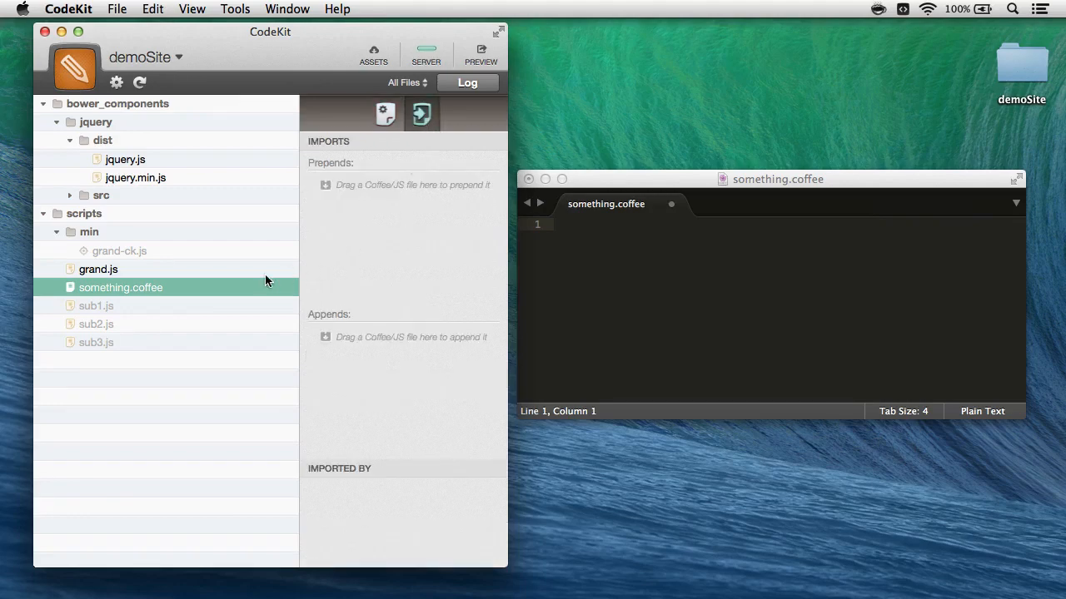
mouse_move(136, 296)
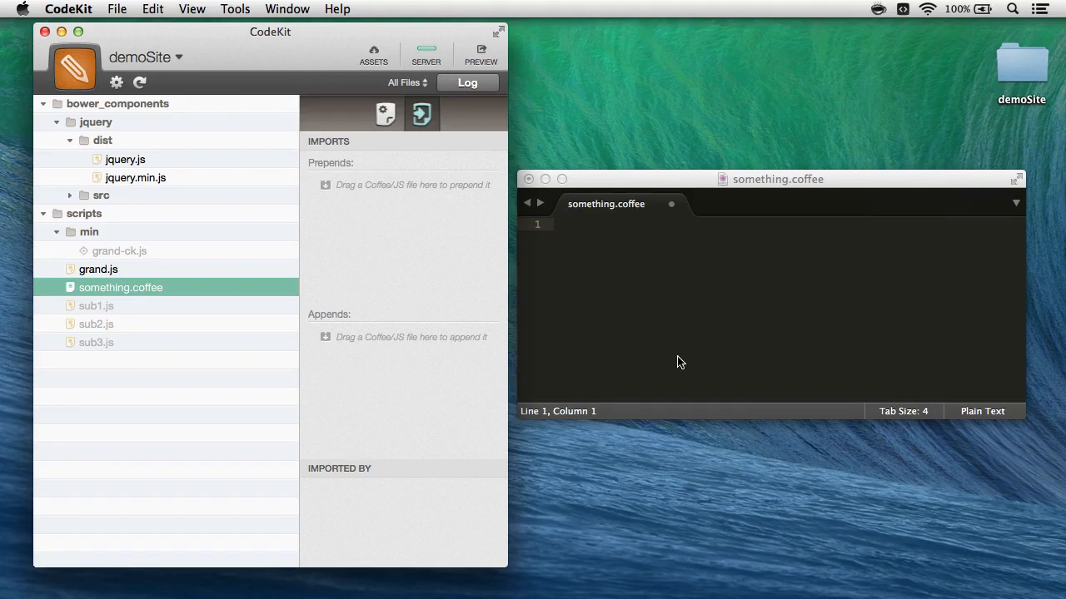
mouse_move(608, 343)
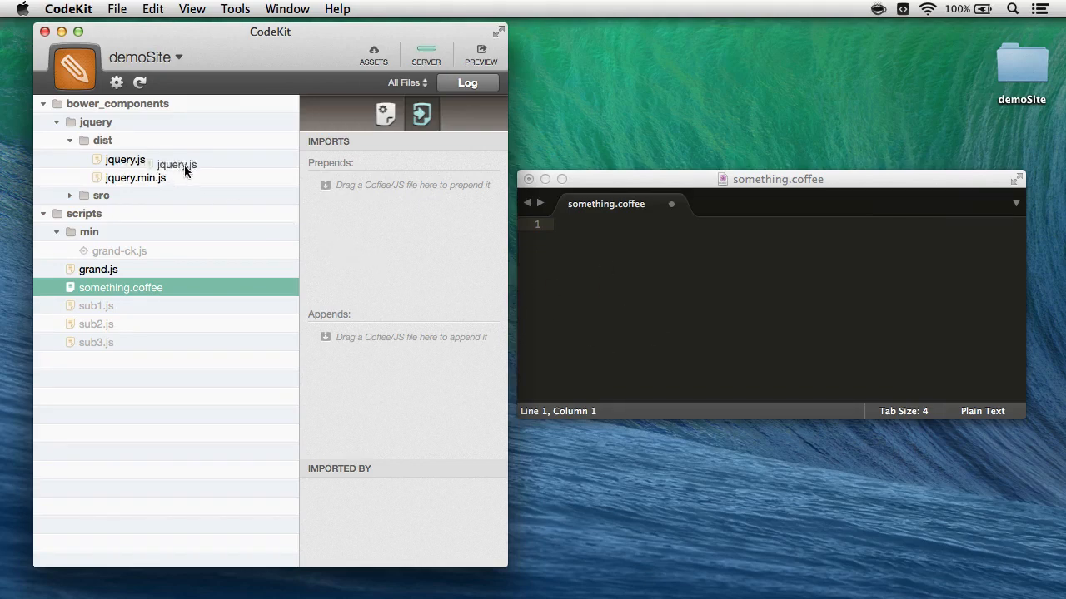
drag(125, 159, 400, 182)
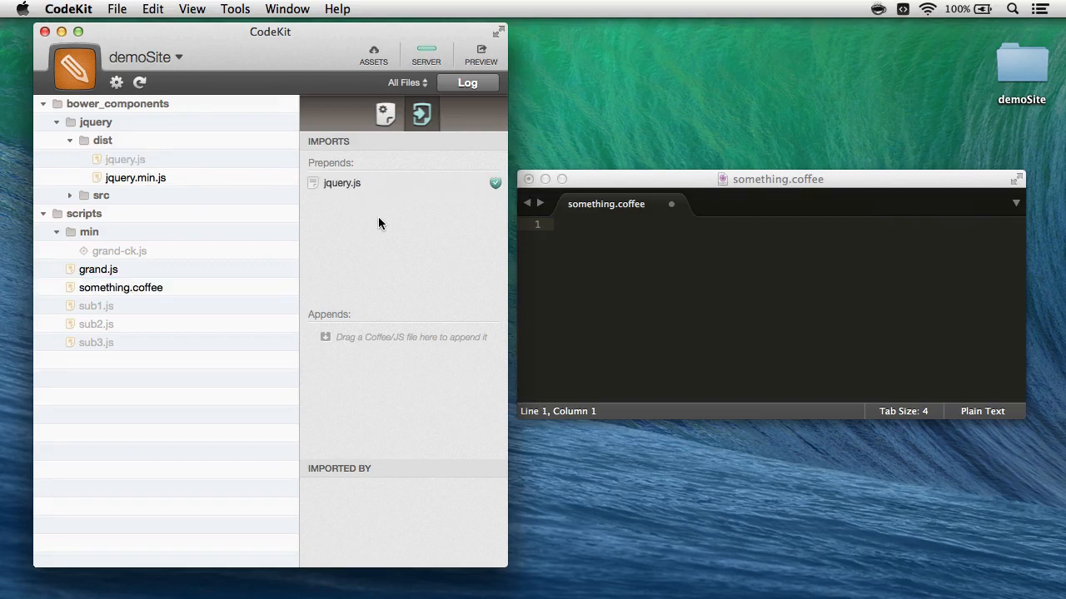
mouse_move(730, 280)
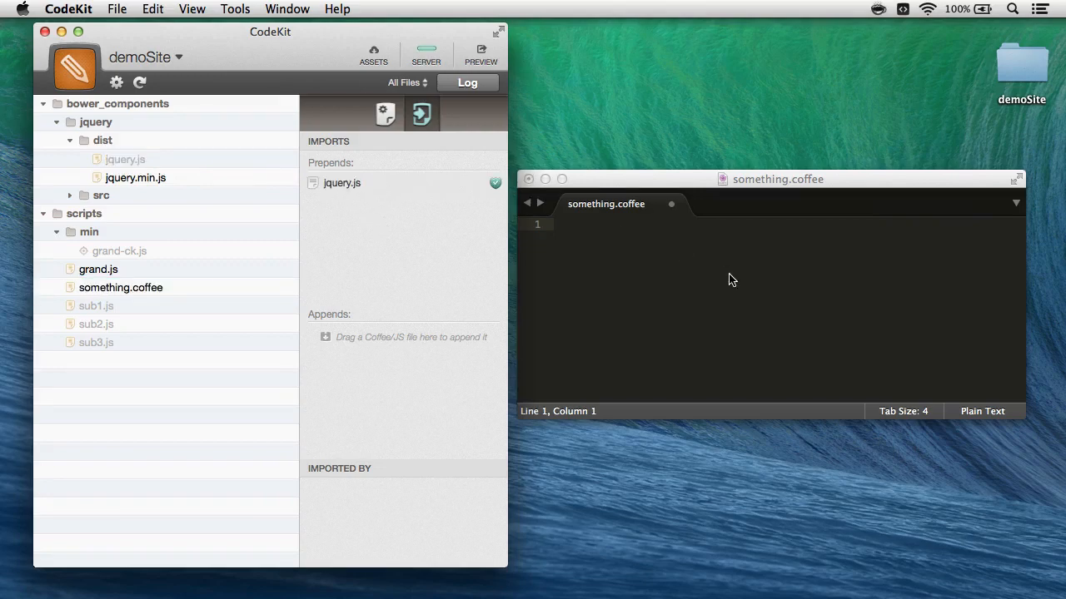
mouse_move(675, 303)
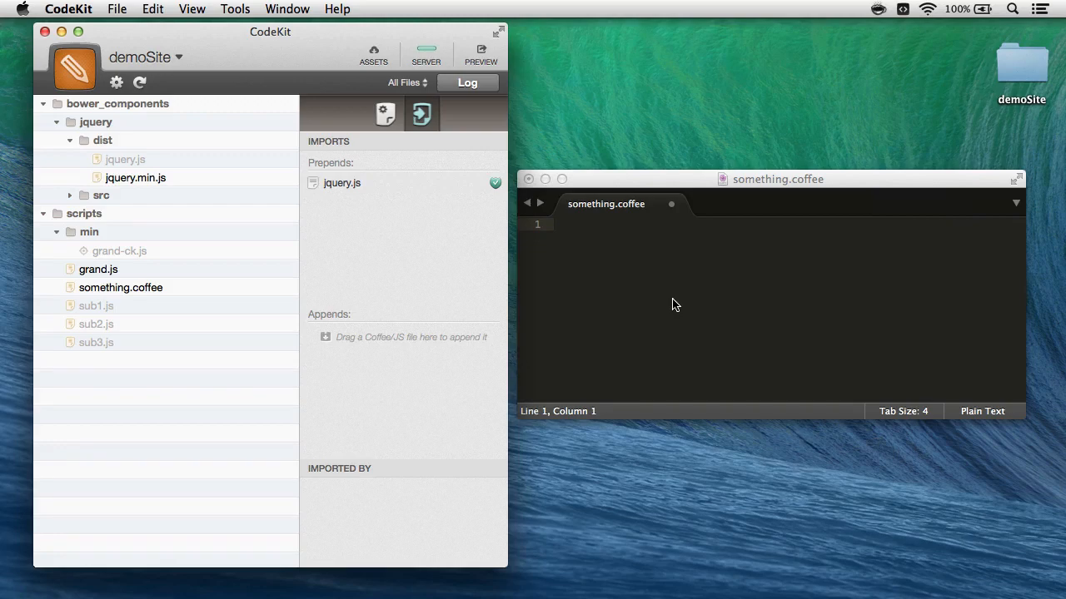
mouse_move(548, 219)
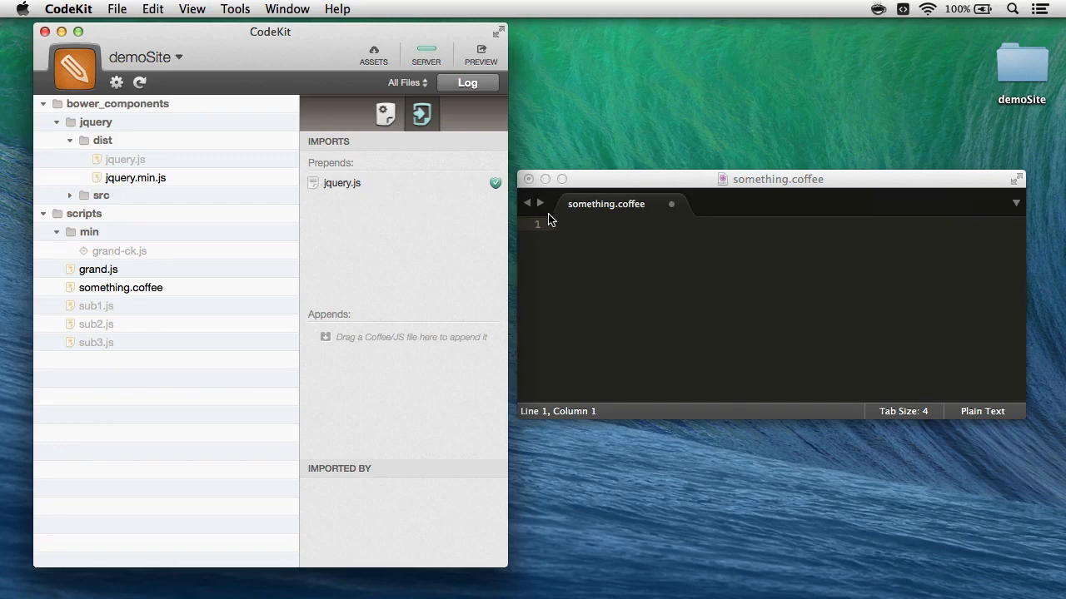
mouse_move(656, 360)
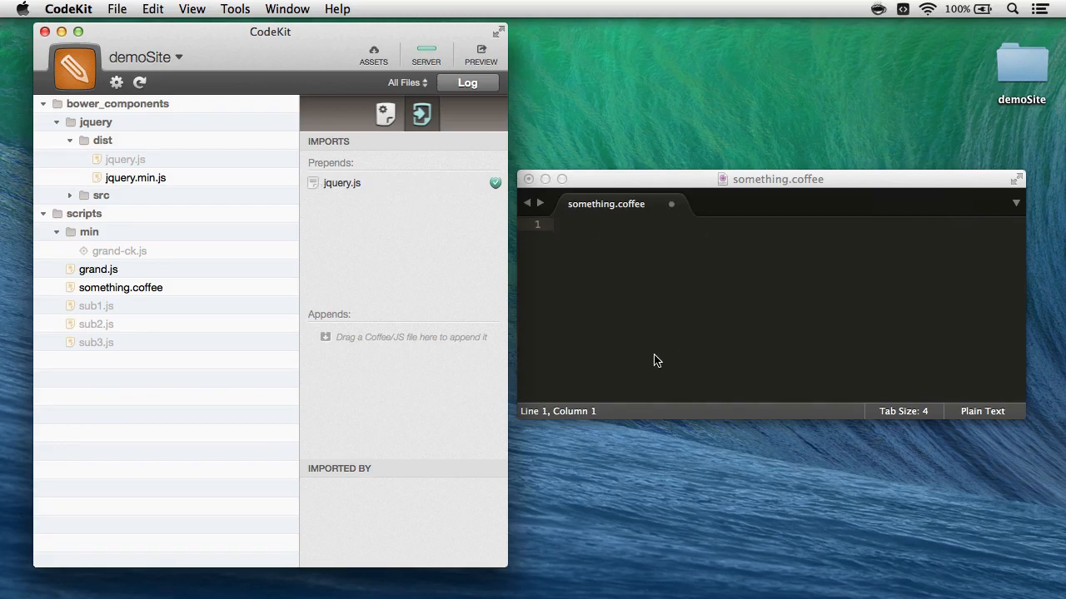
mouse_move(602, 359)
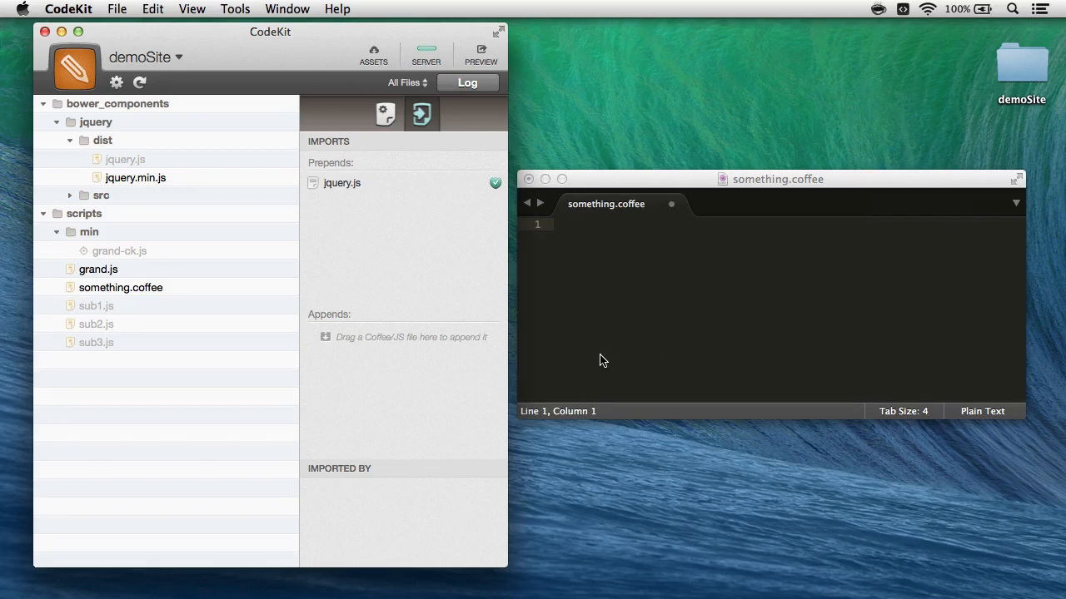
mouse_move(341, 198)
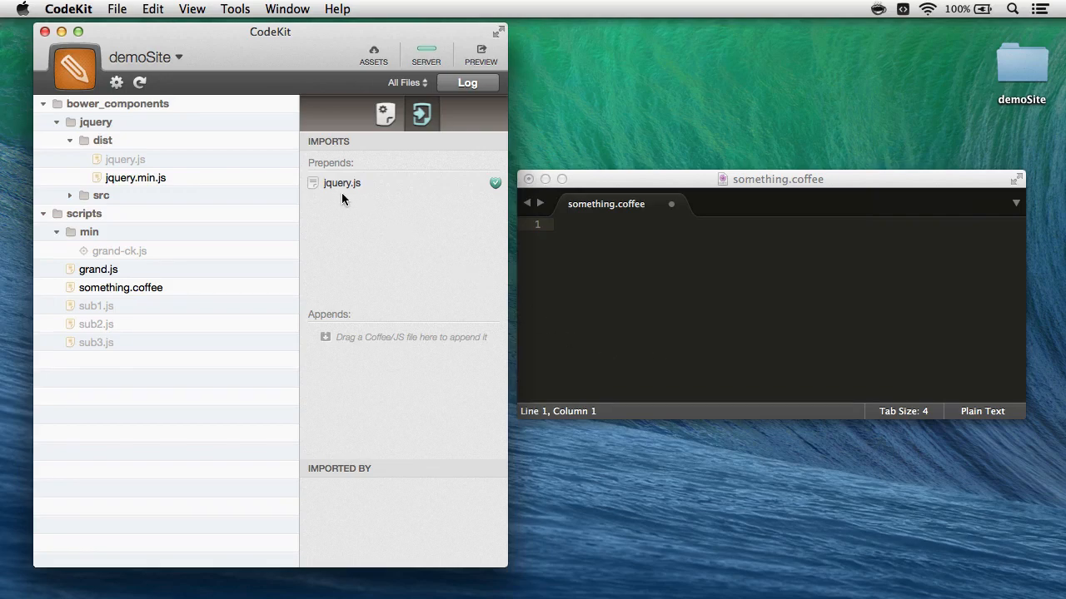
mouse_move(725, 239)
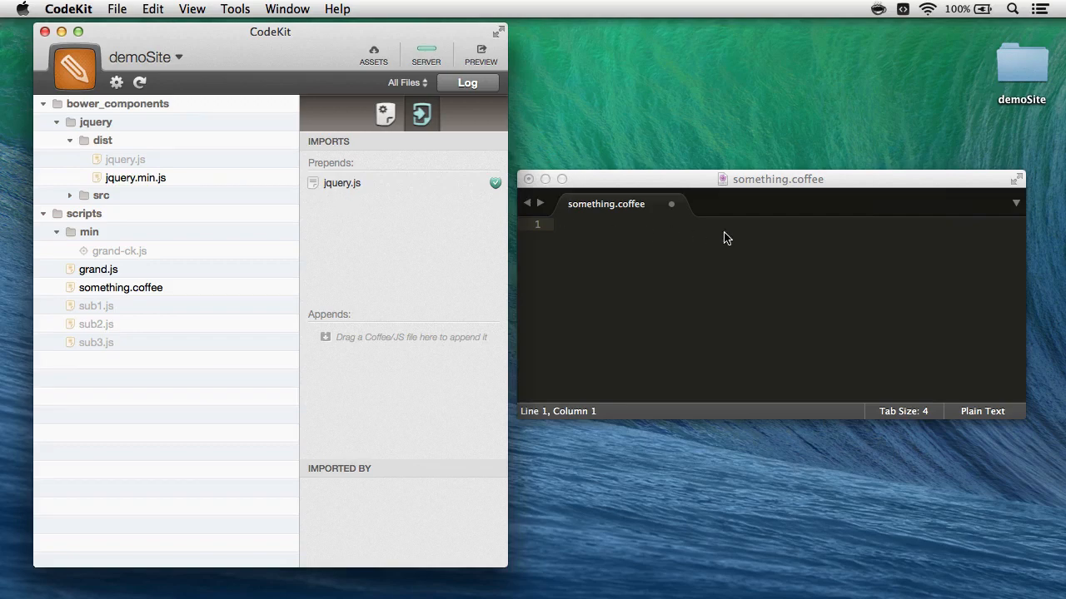
mouse_move(736, 271)
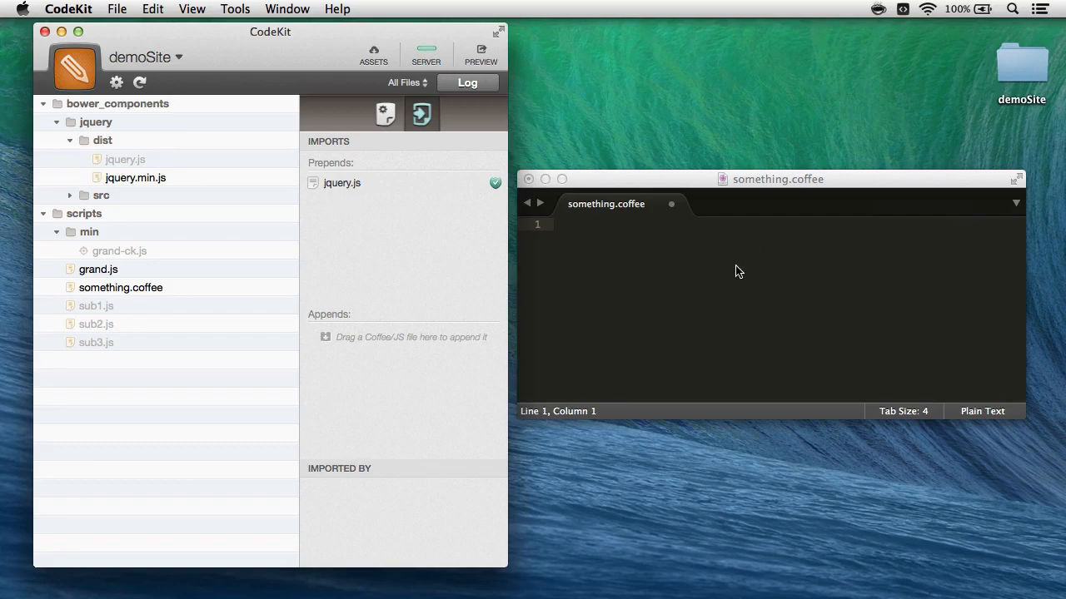
mouse_move(721, 361)
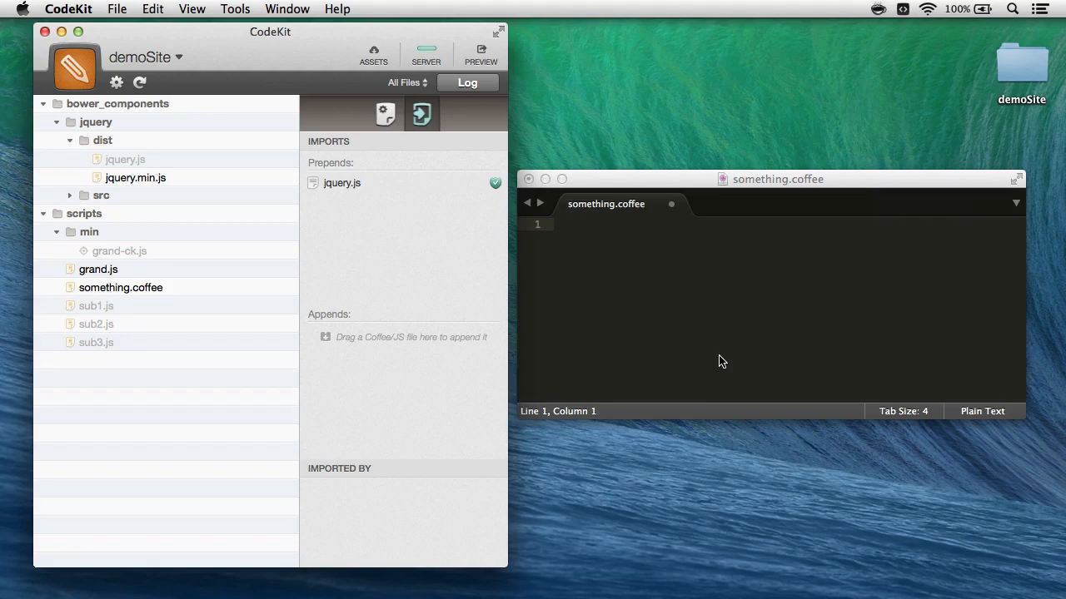
text(# @codekit-prepend '../bower_components/jquery/dist/jquery.js')
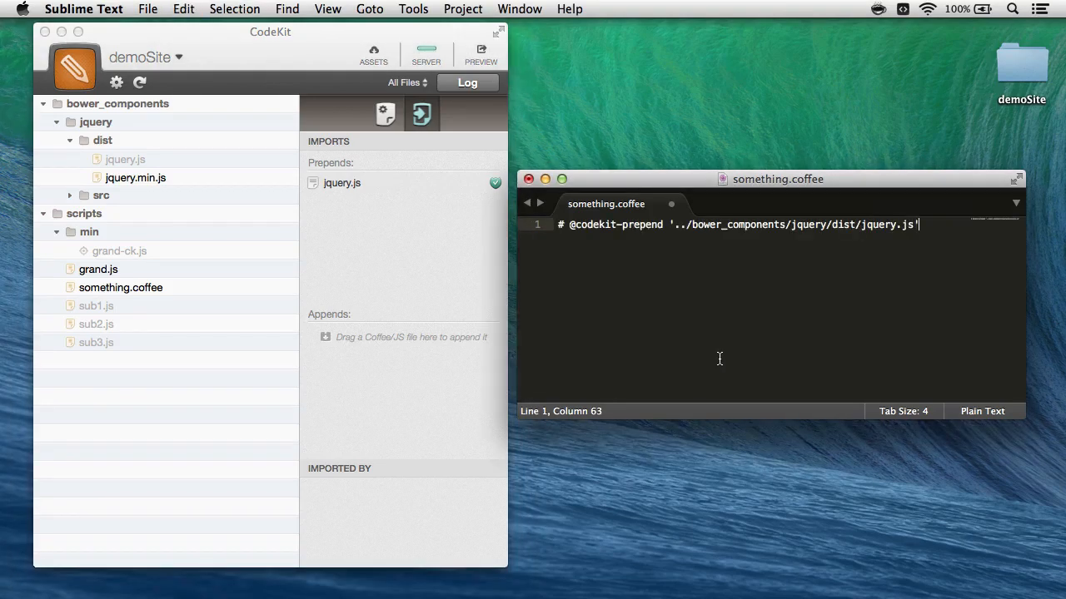